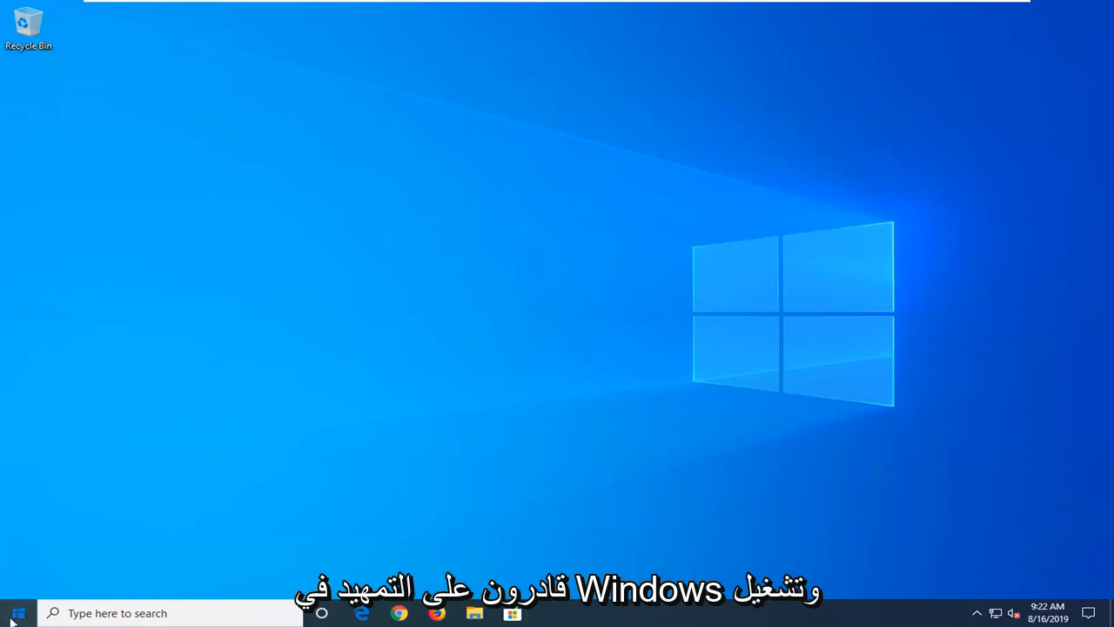
# Restart Windows 10 from Start > Power with Shift held to reach advanced startup.
pyautogui.click(18, 612)
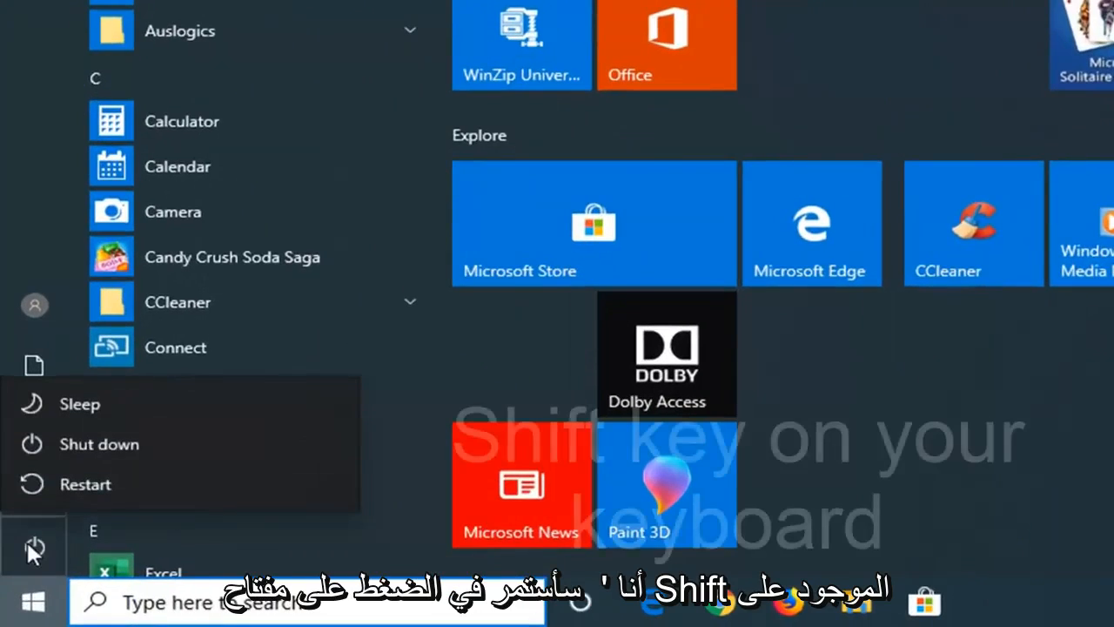
pyautogui.moveTo(170, 448)
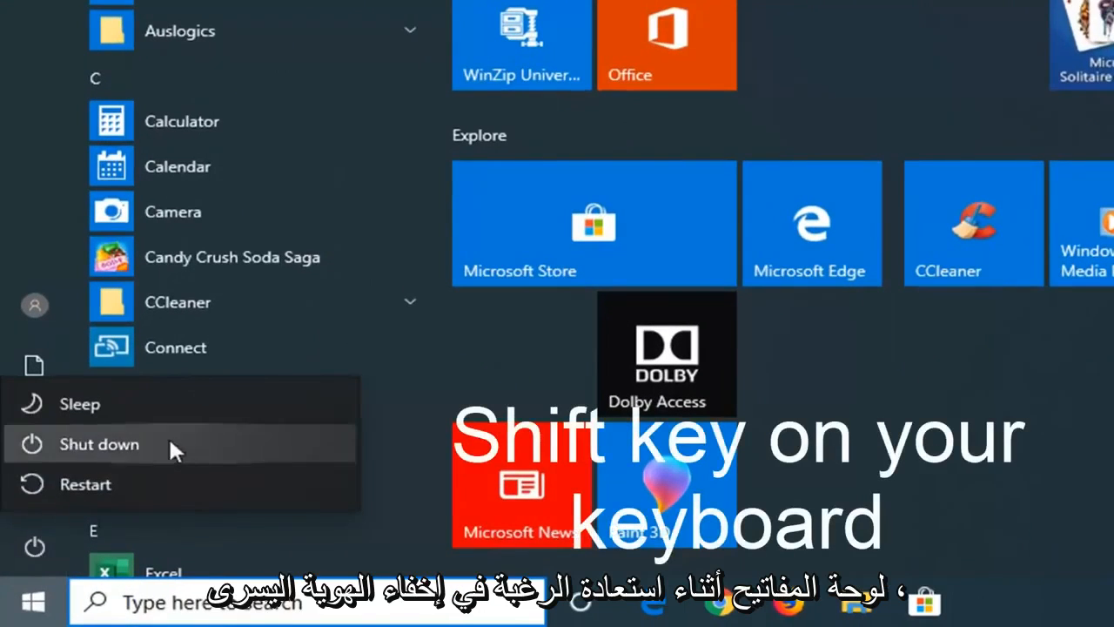
pyautogui.click(99, 444)
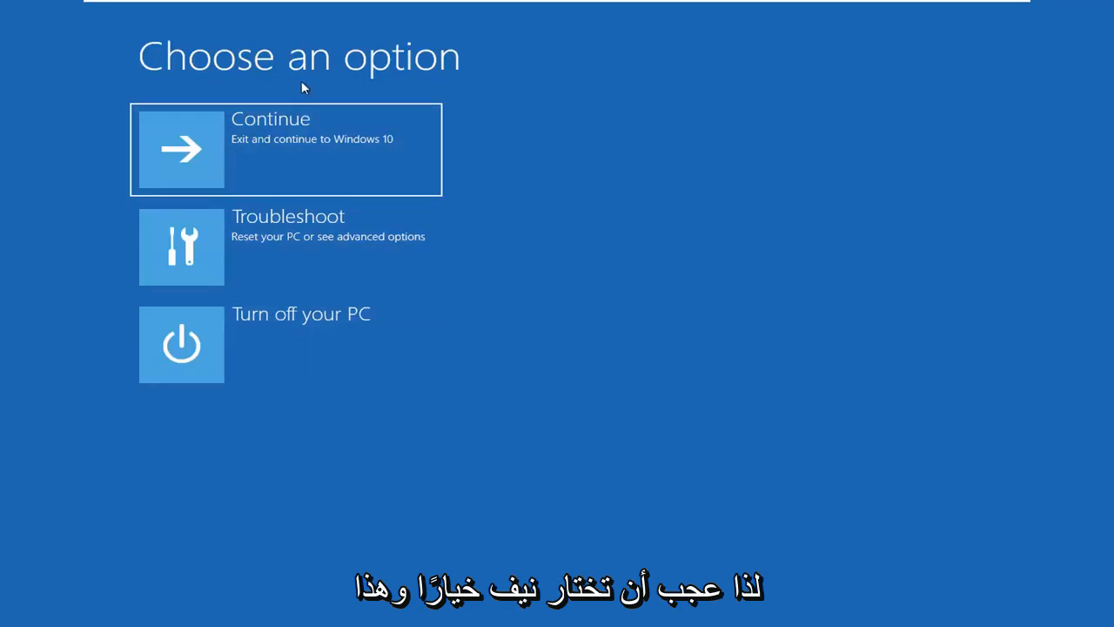
pyautogui.moveTo(356, 471)
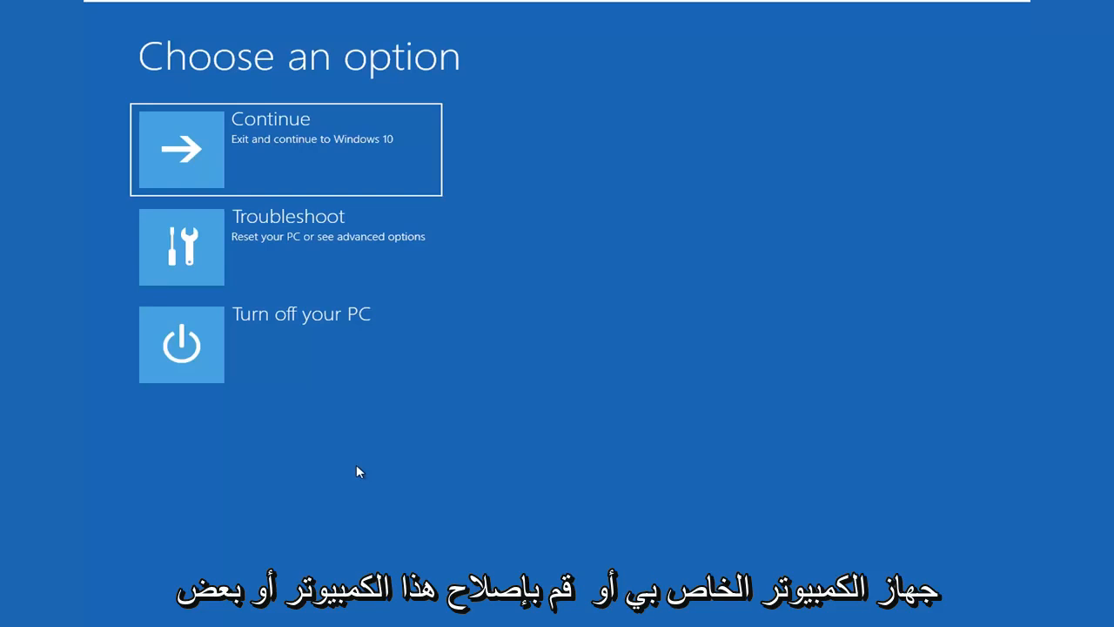
pyautogui.moveTo(499, 314)
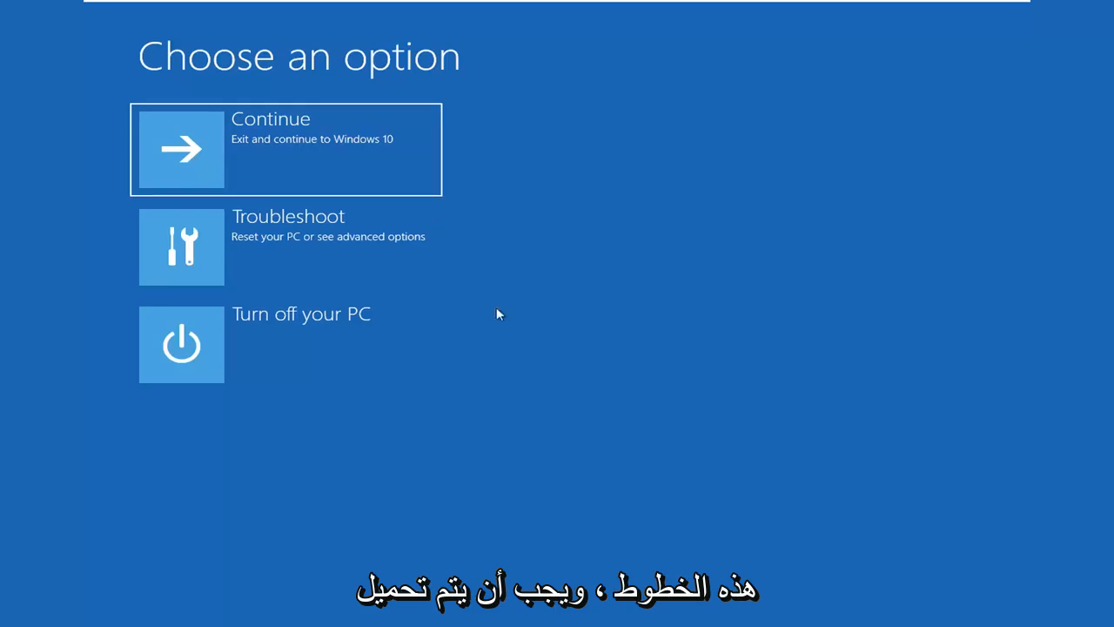
pyautogui.moveTo(196, 94)
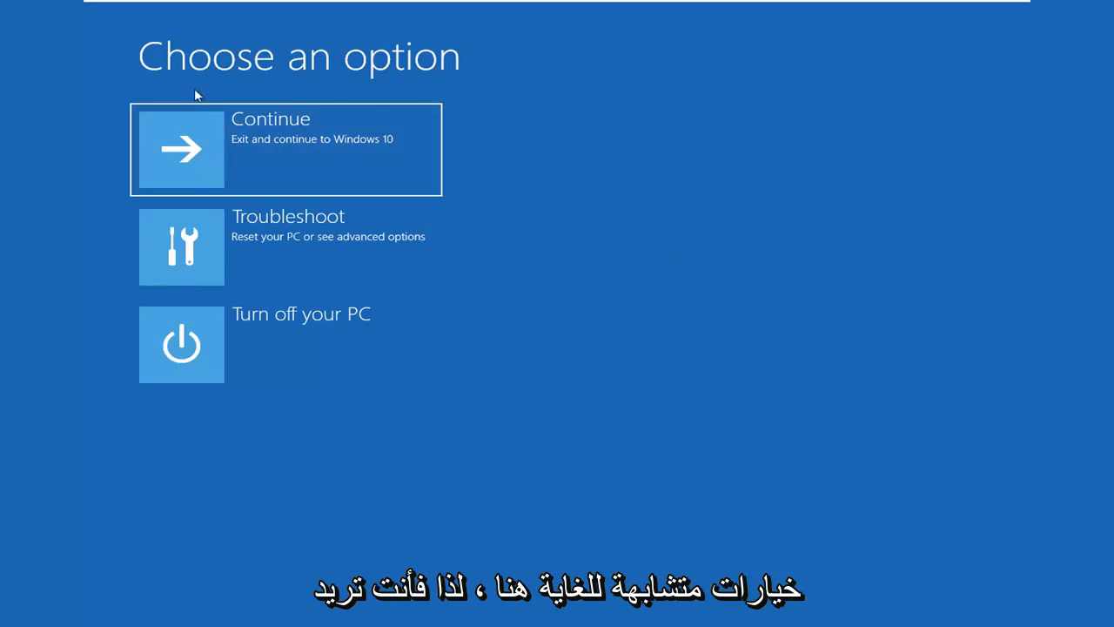
pyautogui.moveTo(255, 182)
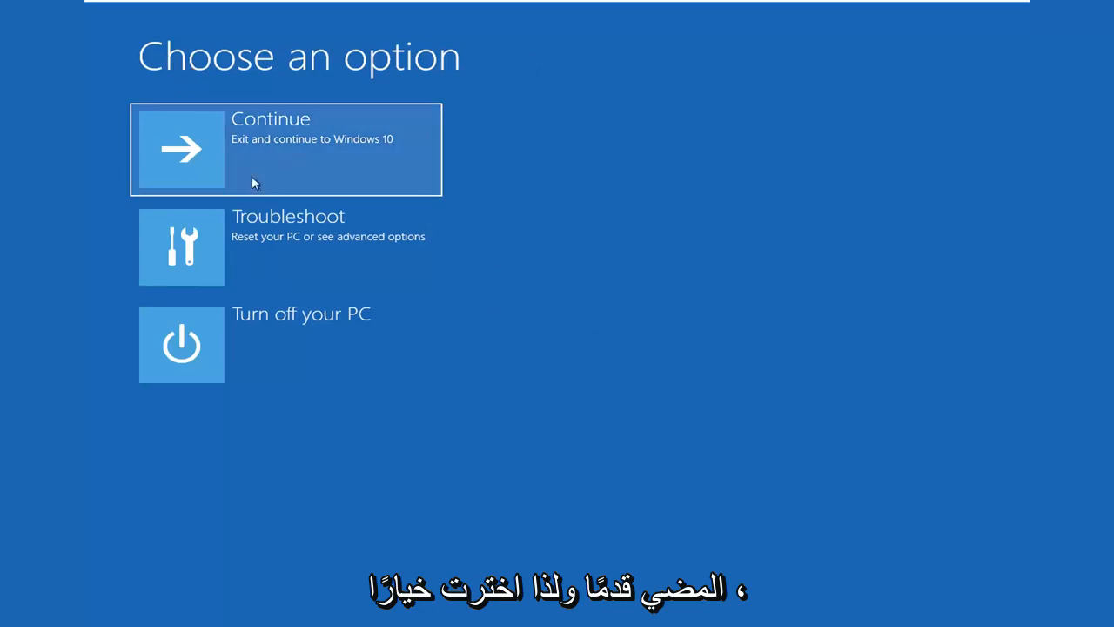
# Go through Troubleshoot and Advanced options to launch Command Prompt.
pyautogui.click(285, 246)
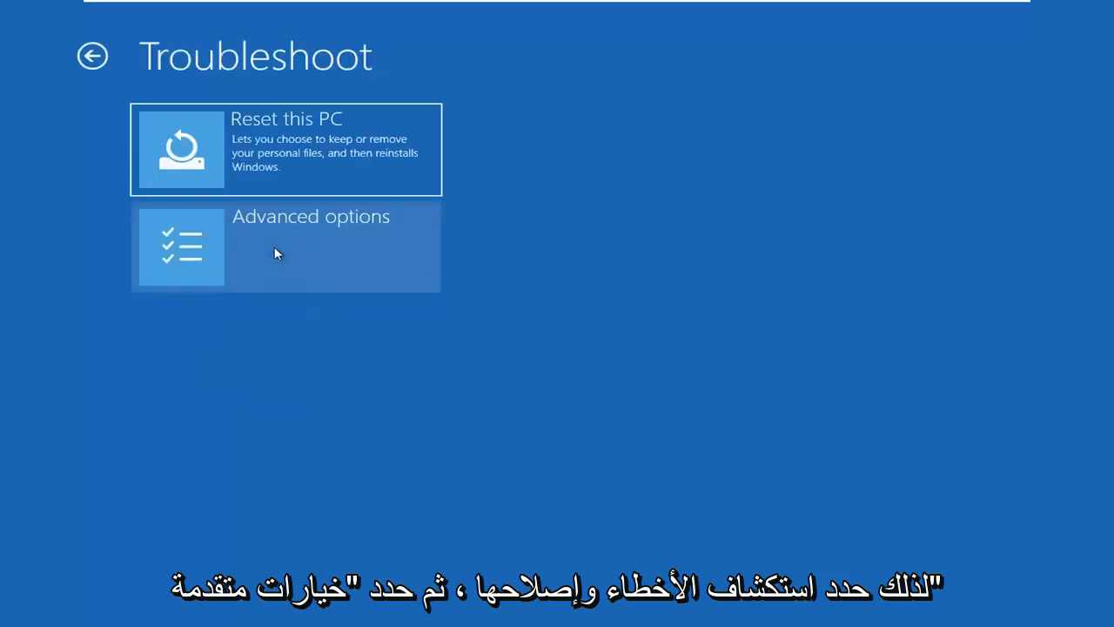
pyautogui.click(285, 246)
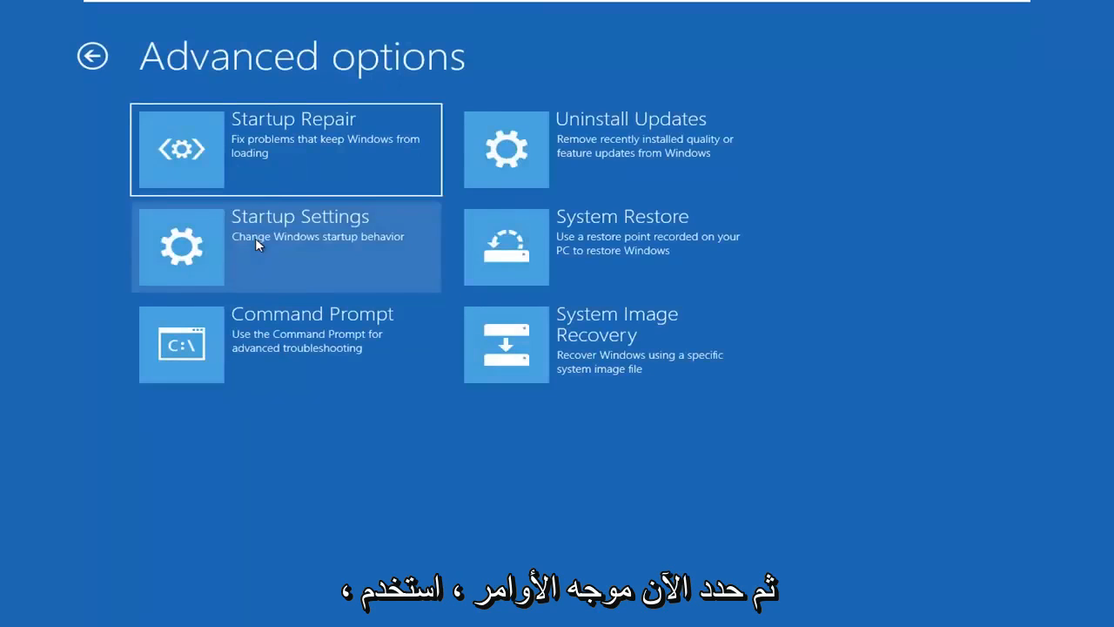
pyautogui.moveTo(235, 353)
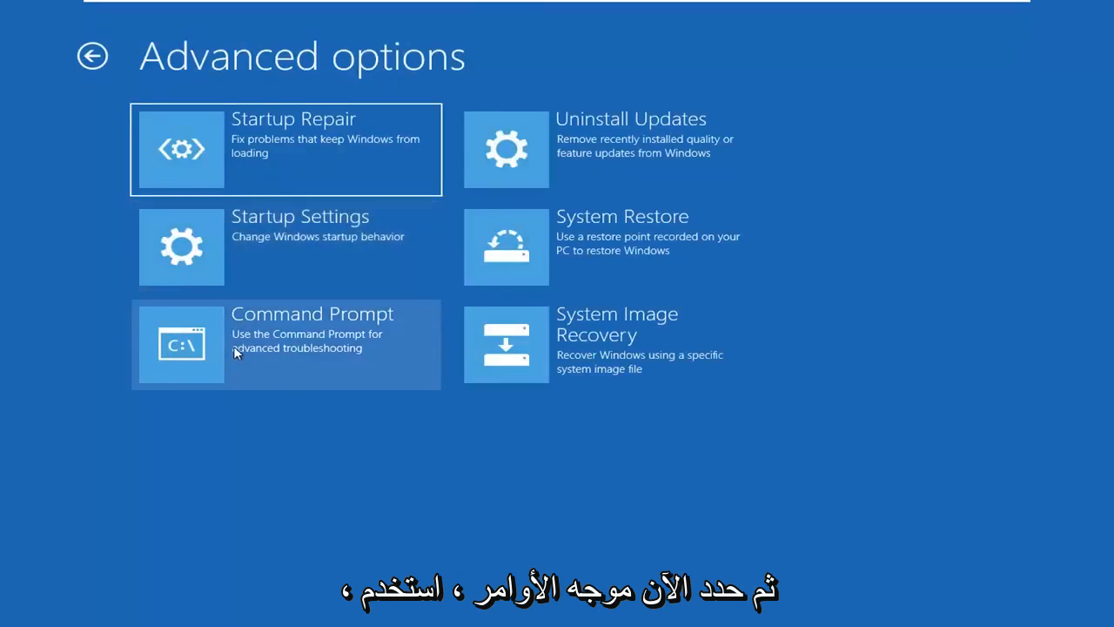
pyautogui.click(285, 344)
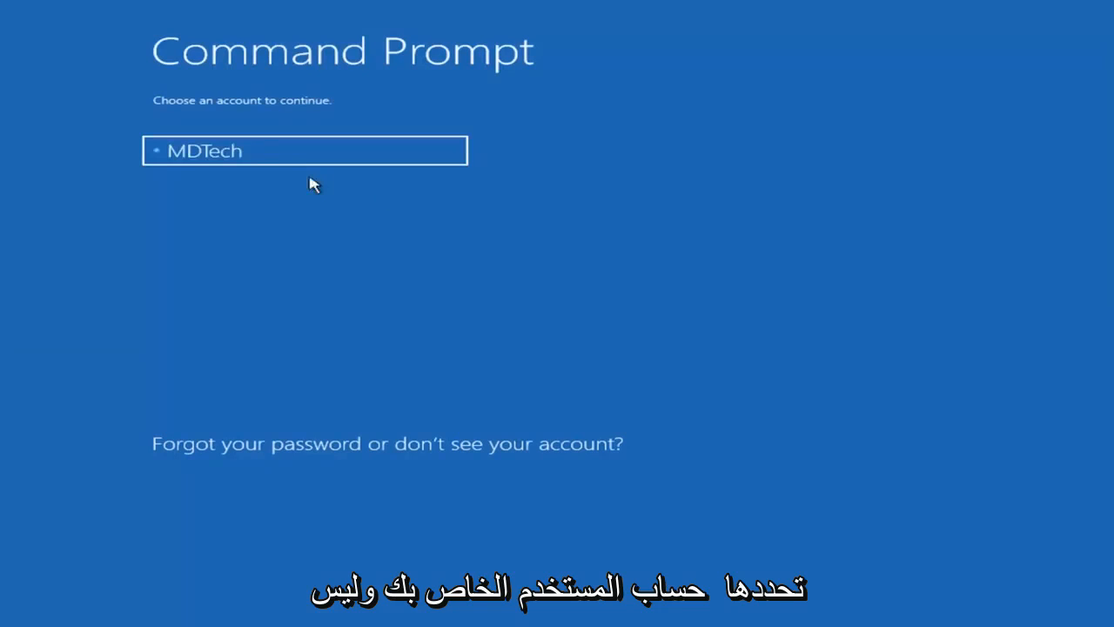
# Select the user account and continue with an empty password.
pyautogui.click(305, 151)
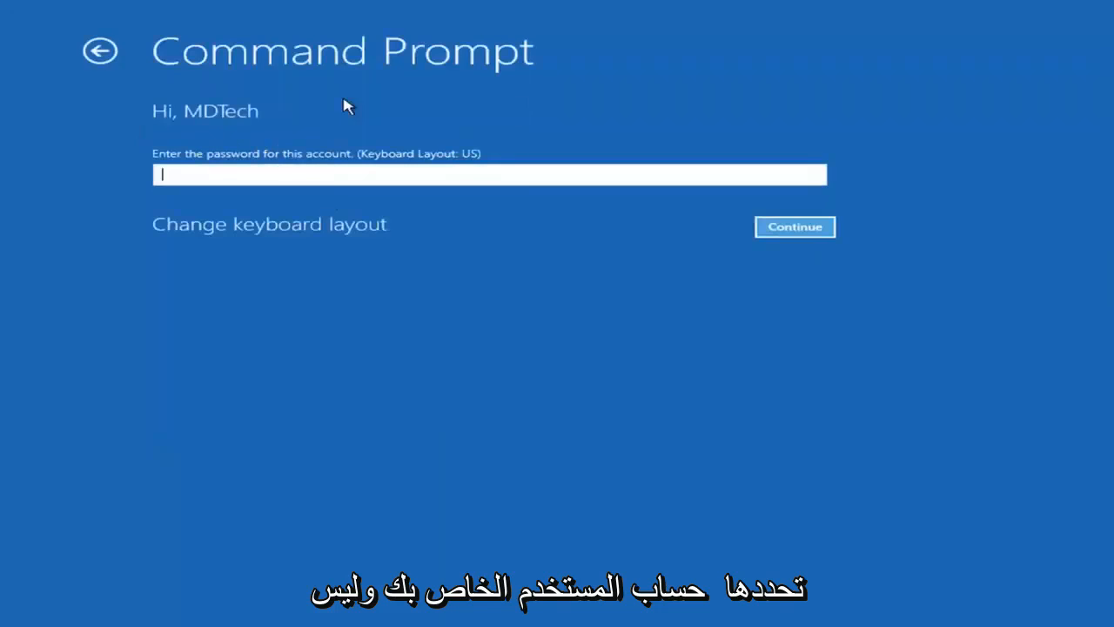
pyautogui.moveTo(671, 210)
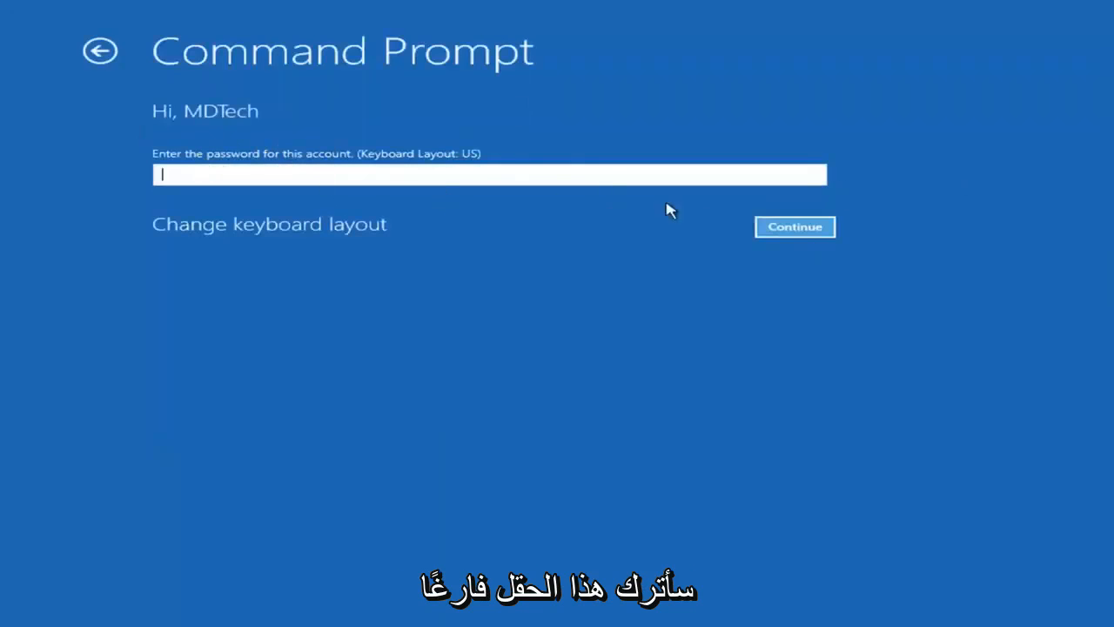
pyautogui.click(793, 227)
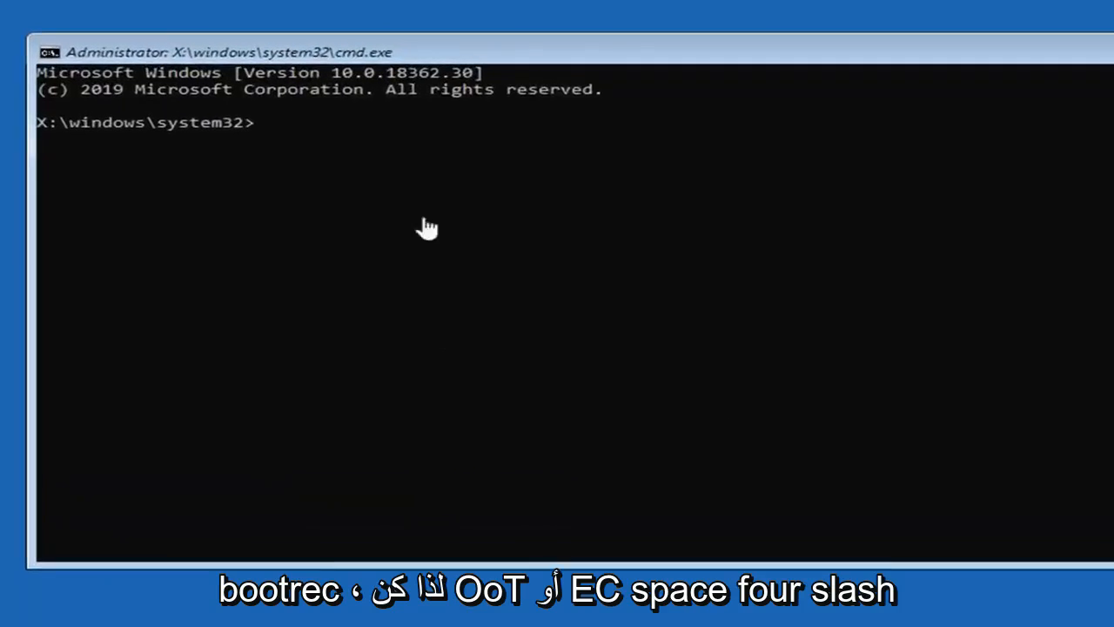
# Run Bootrec /fixmbr and get a successful completion message.
pyautogui.write('Boo')
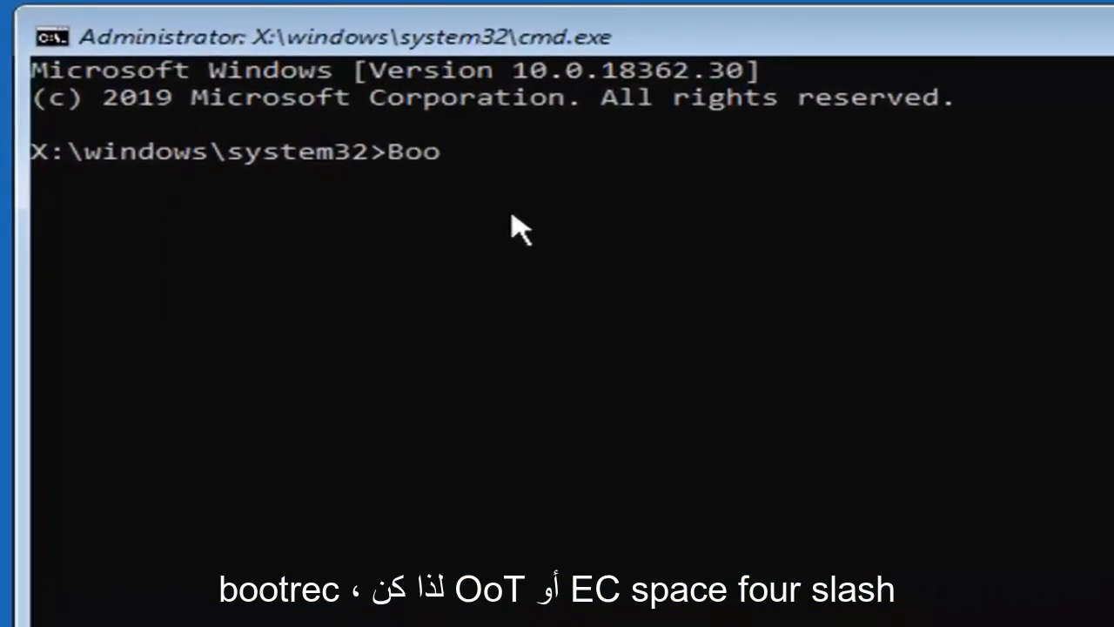
pyautogui.write('trec')
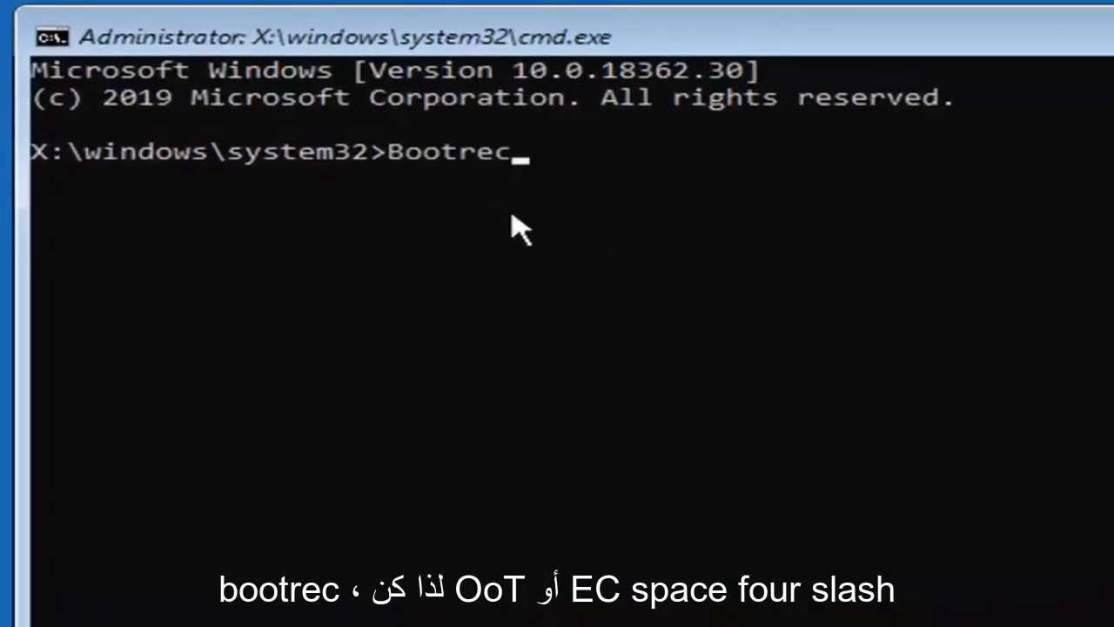
pyautogui.write('/fi')
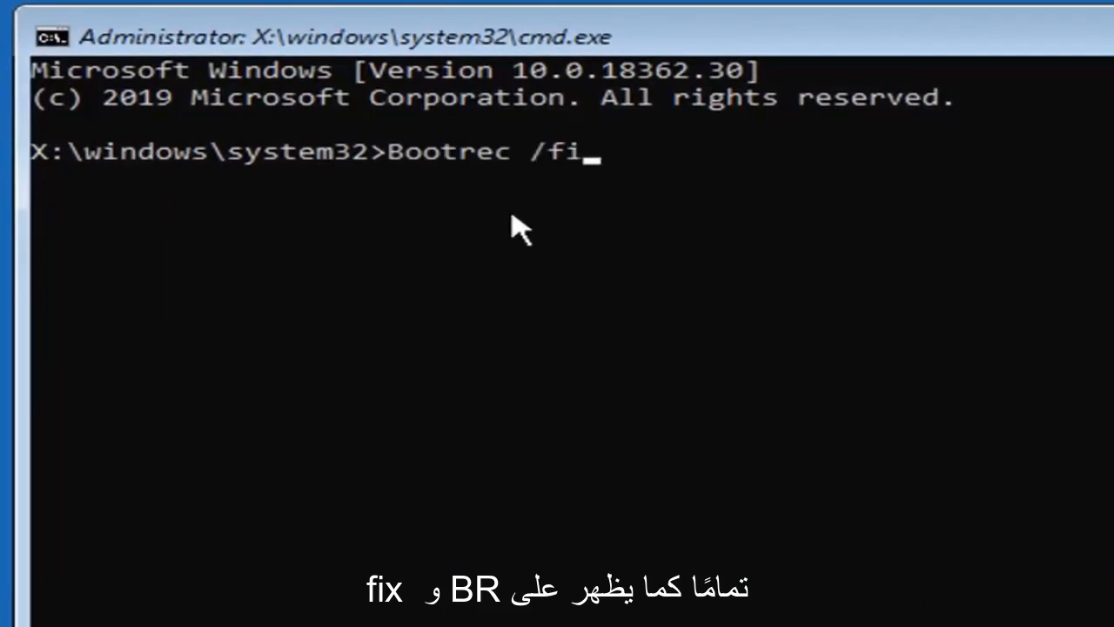
pyautogui.write('xmbr')
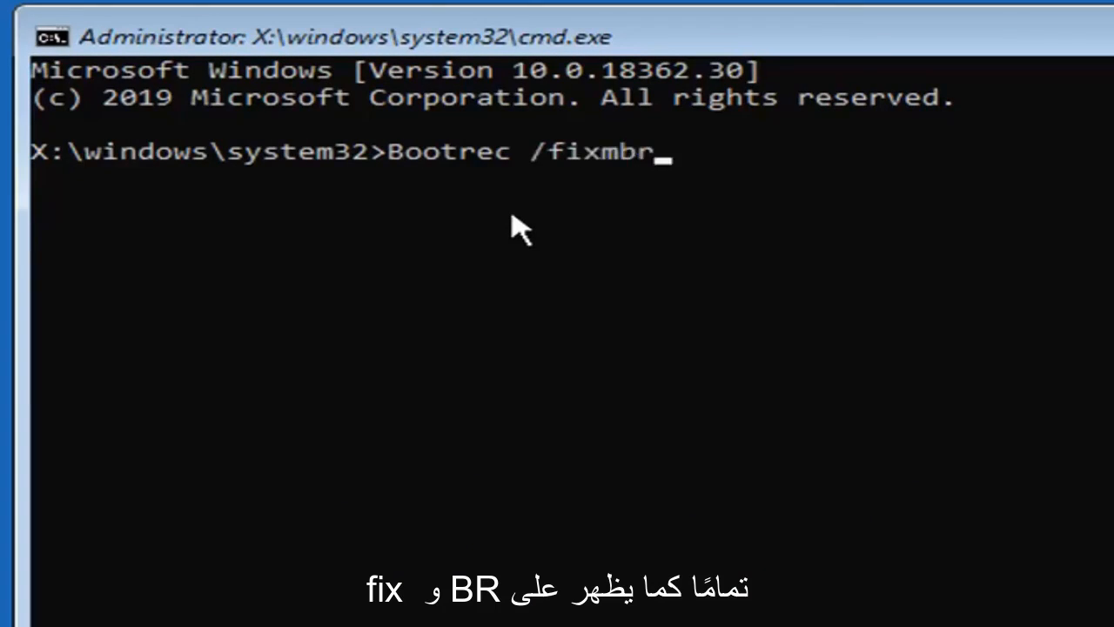
pyautogui.press('enter')
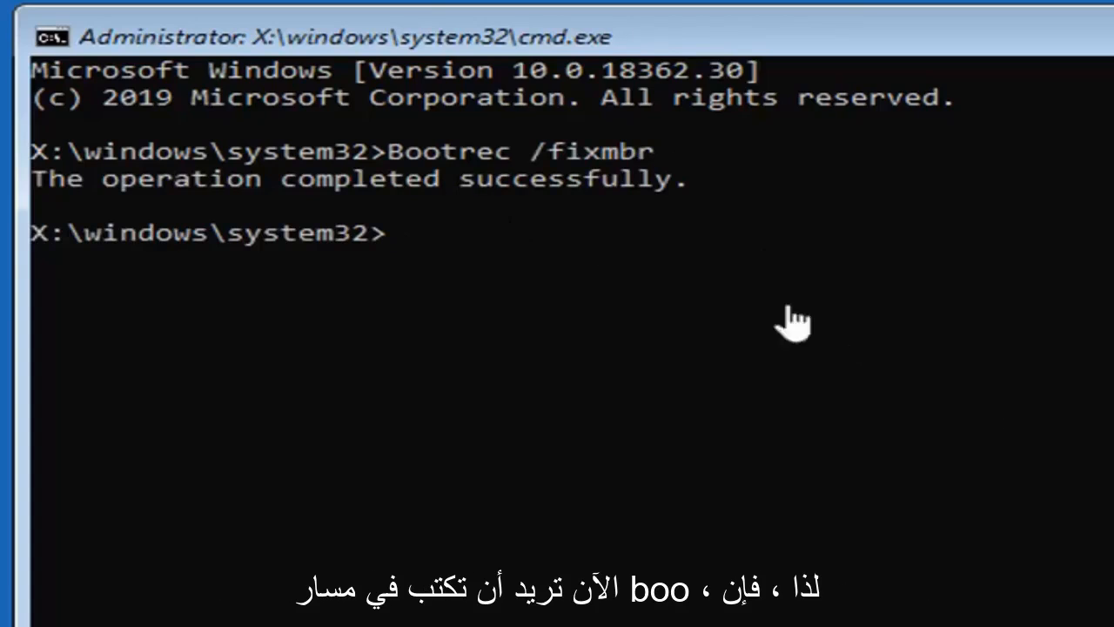
# Run Bootrec /fixboot, which returns 'Access is denied'.
pyautogui.write('Boot')
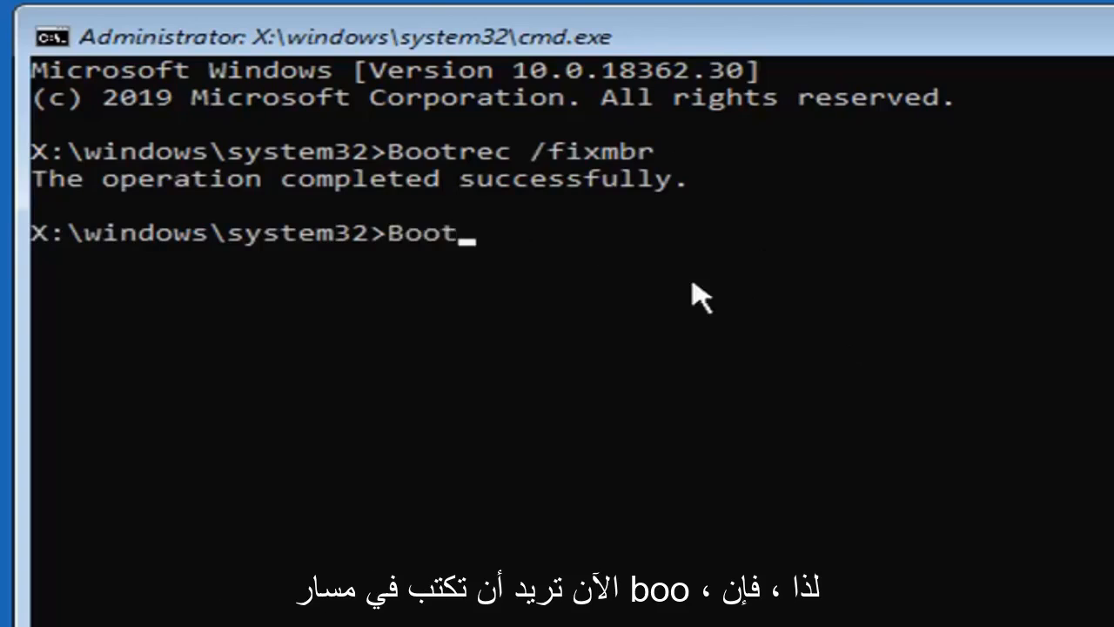
pyautogui.write('rec /f')
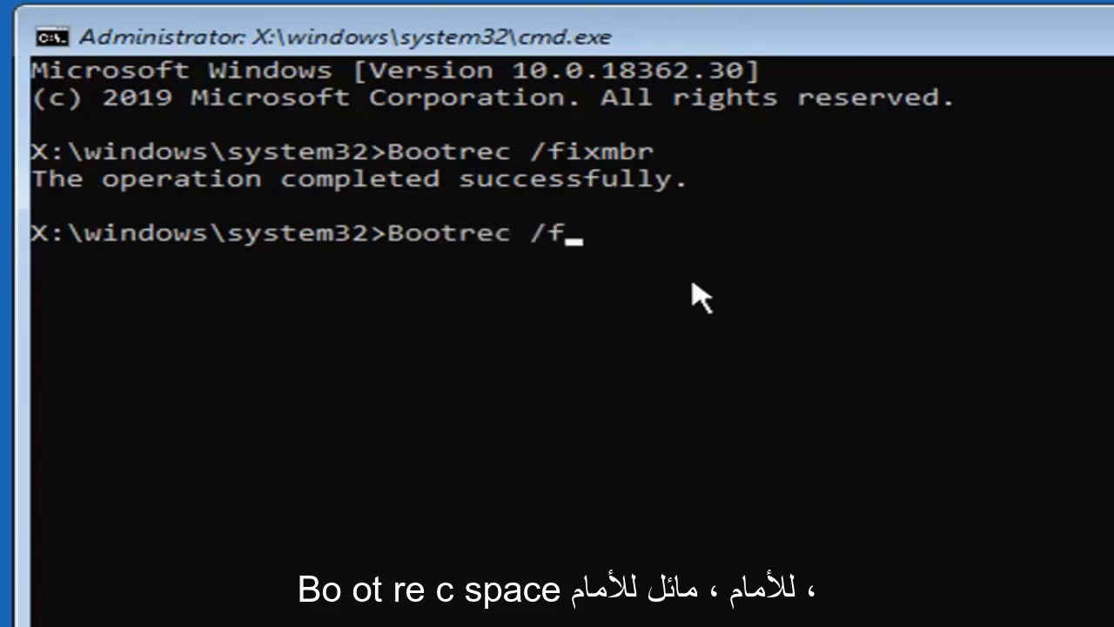
pyautogui.write('ixboot')
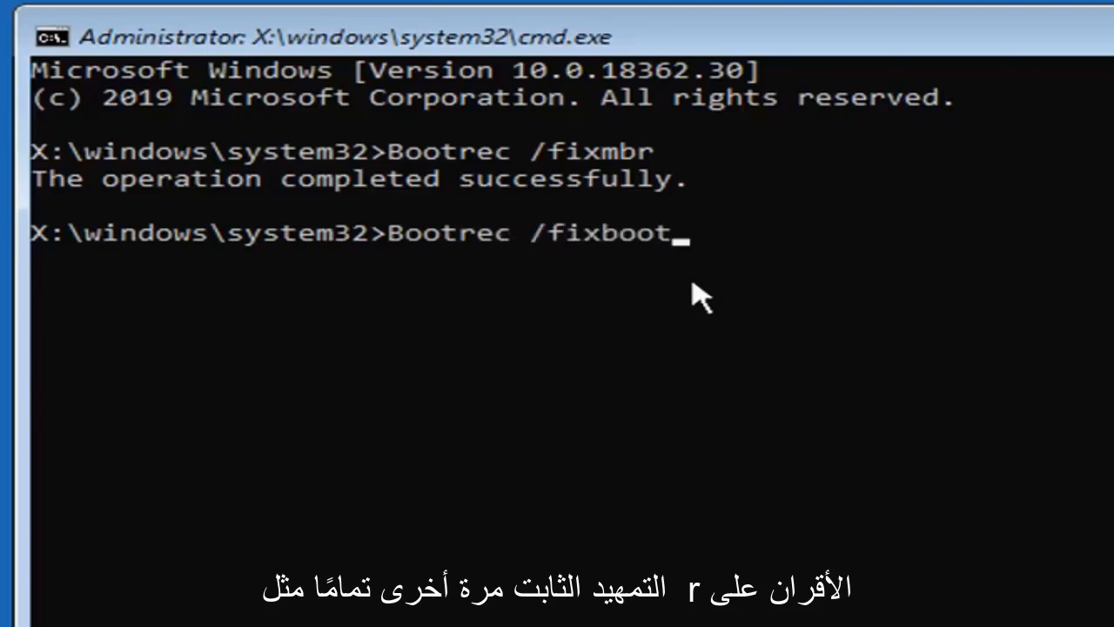
pyautogui.press('enter')
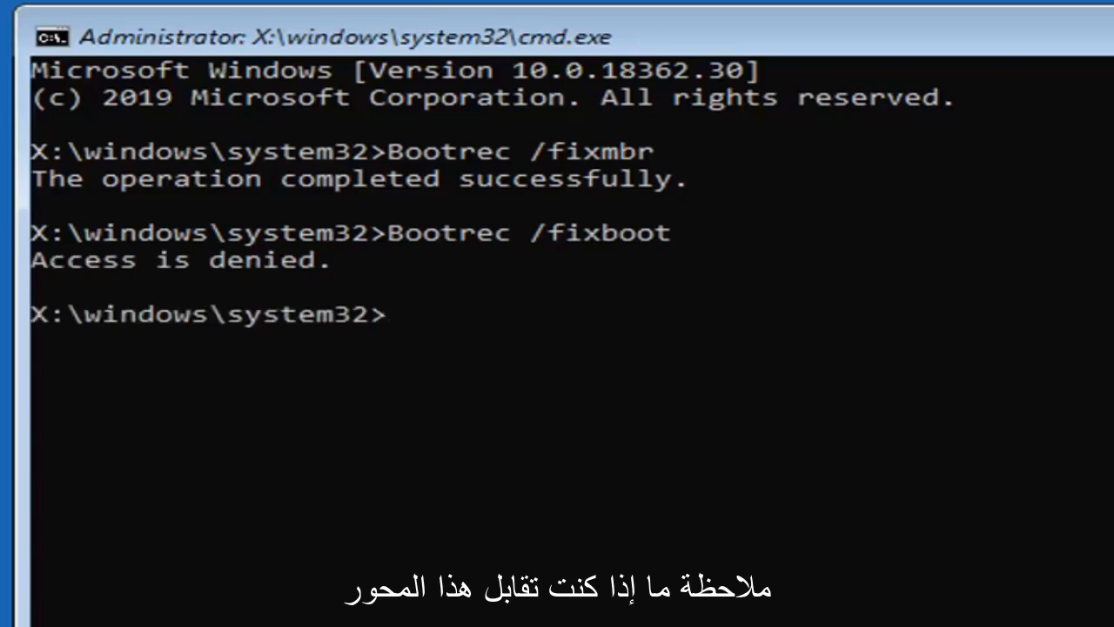
pyautogui.moveTo(252, 314)
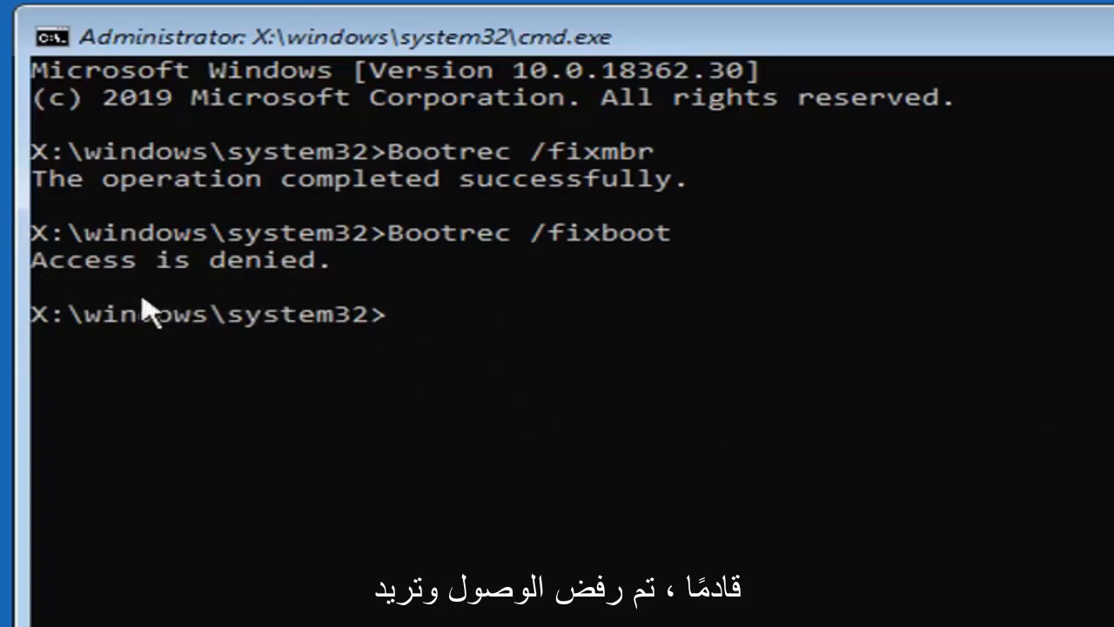
pyautogui.moveTo(440, 440)
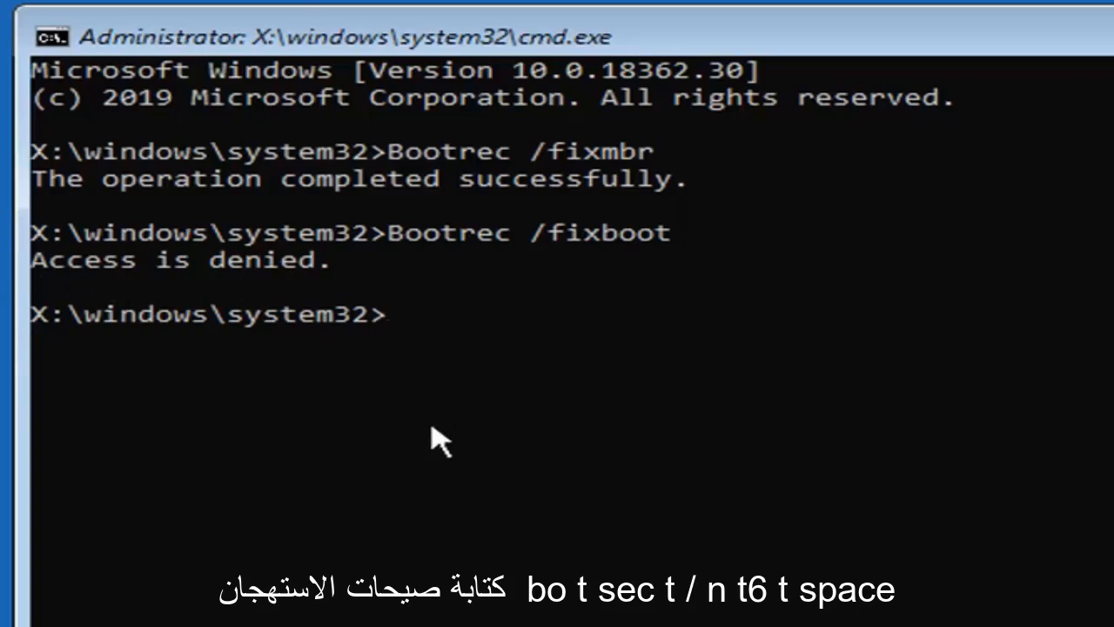
# Run bootsect /nt60 sys to update the NTFS bootcode on C:.
pyautogui.write('boot')
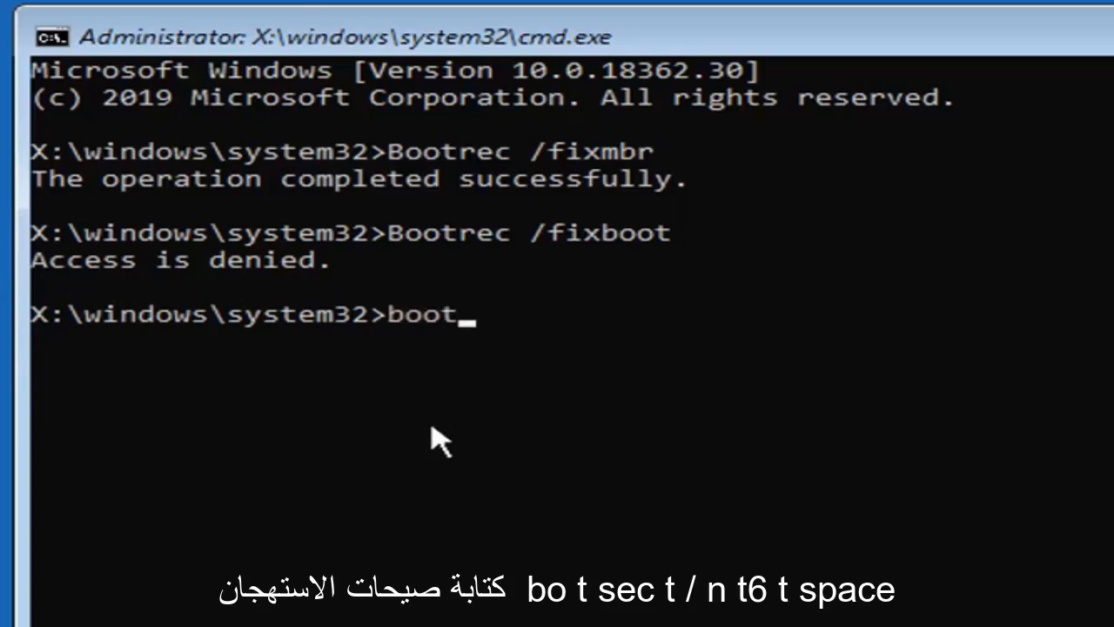
pyautogui.write('sec')
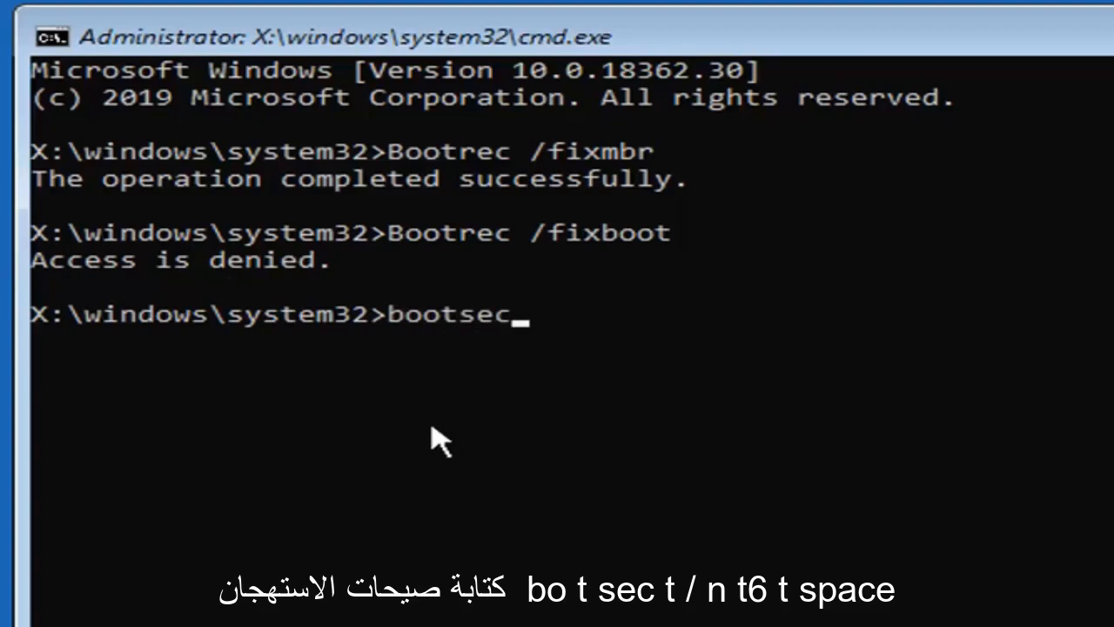
pyautogui.write('t/')
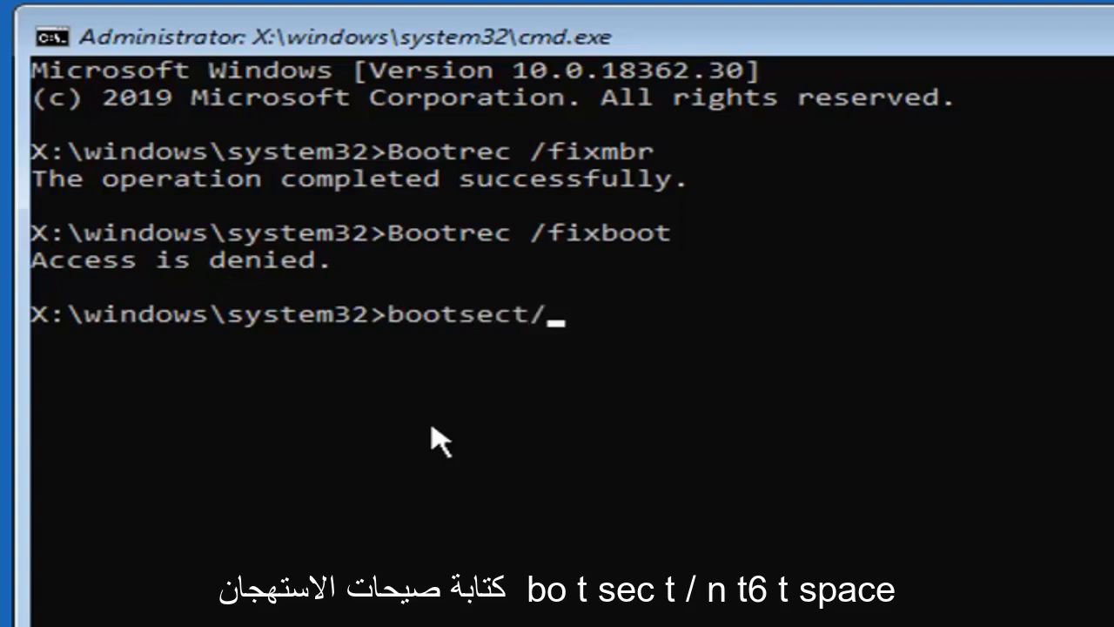
pyautogui.write('nt60')
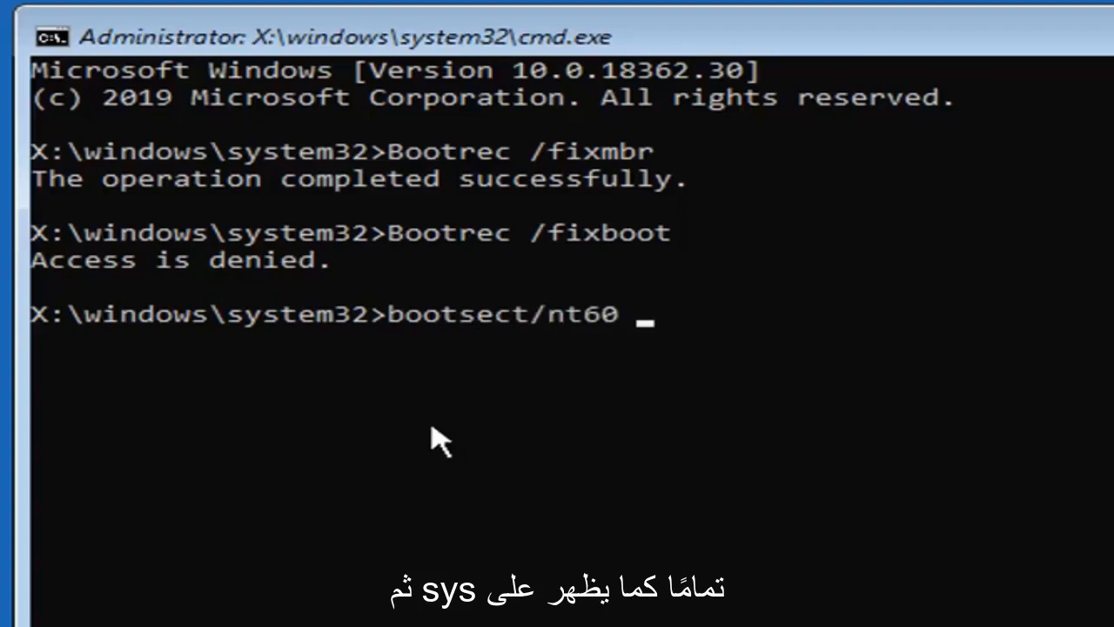
pyautogui.write('sys')
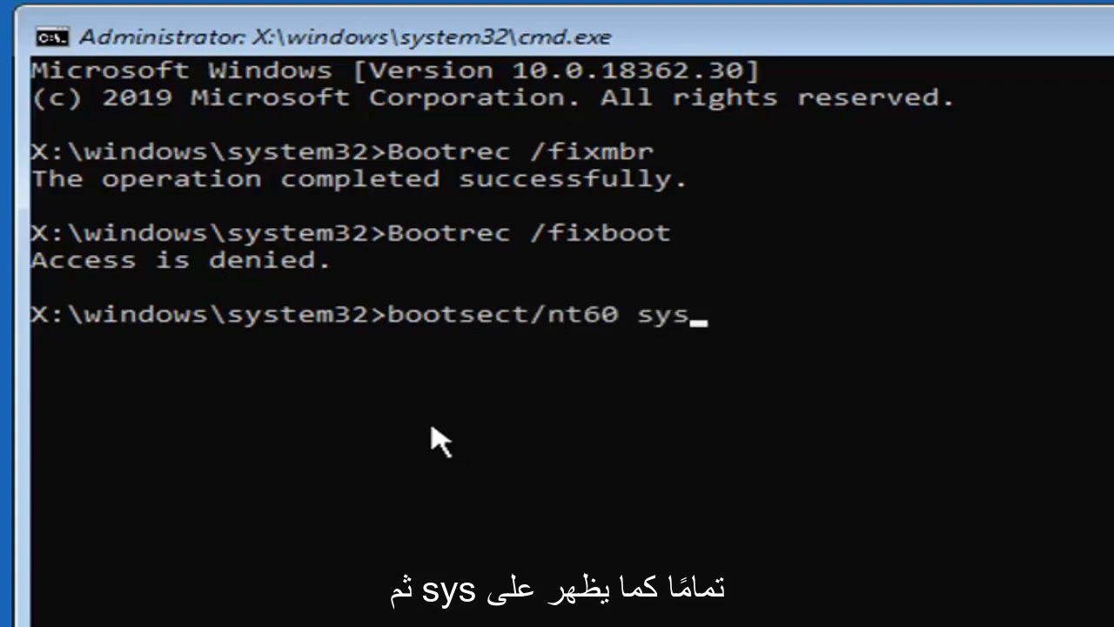
pyautogui.moveTo(496, 335)
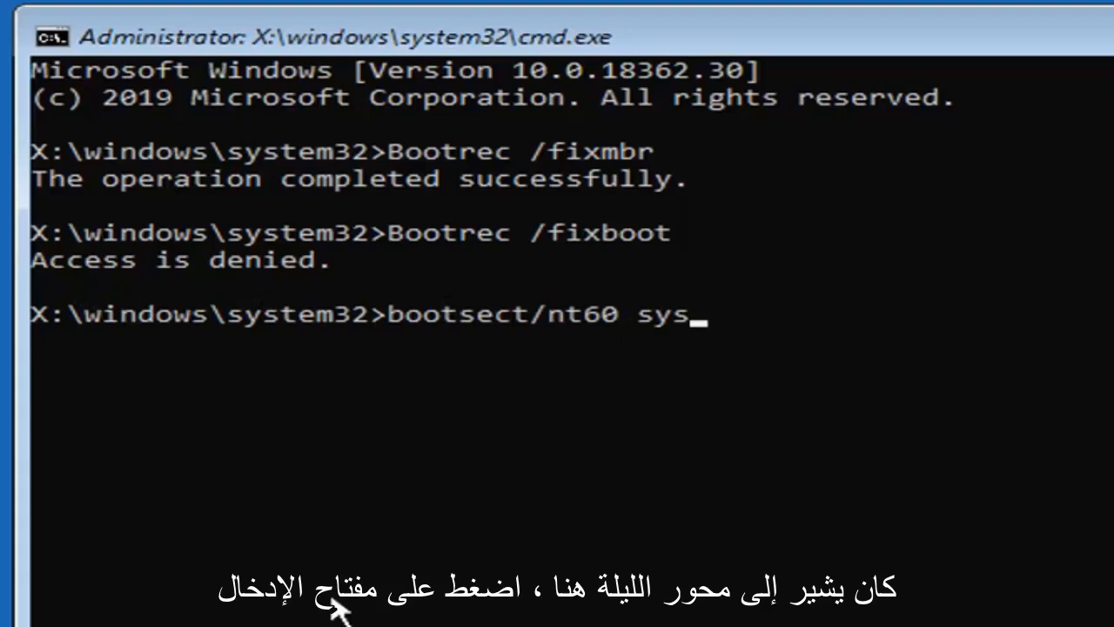
pyautogui.press('enter')
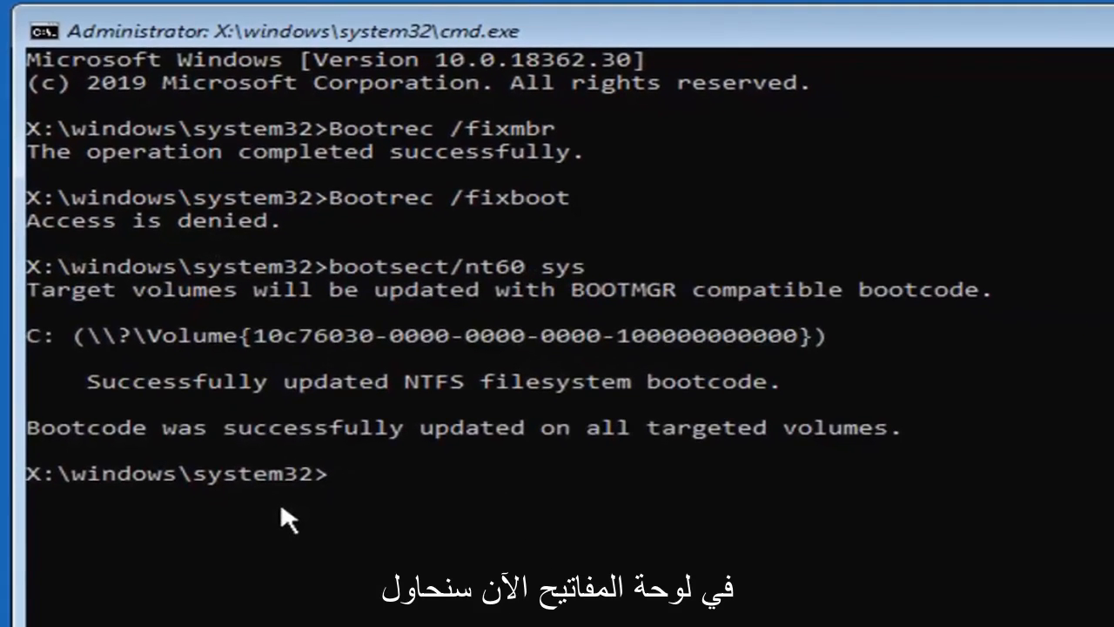
# Rerun Bootrec /fixboot, which now completes successfully.
pyautogui.write('Bootr')
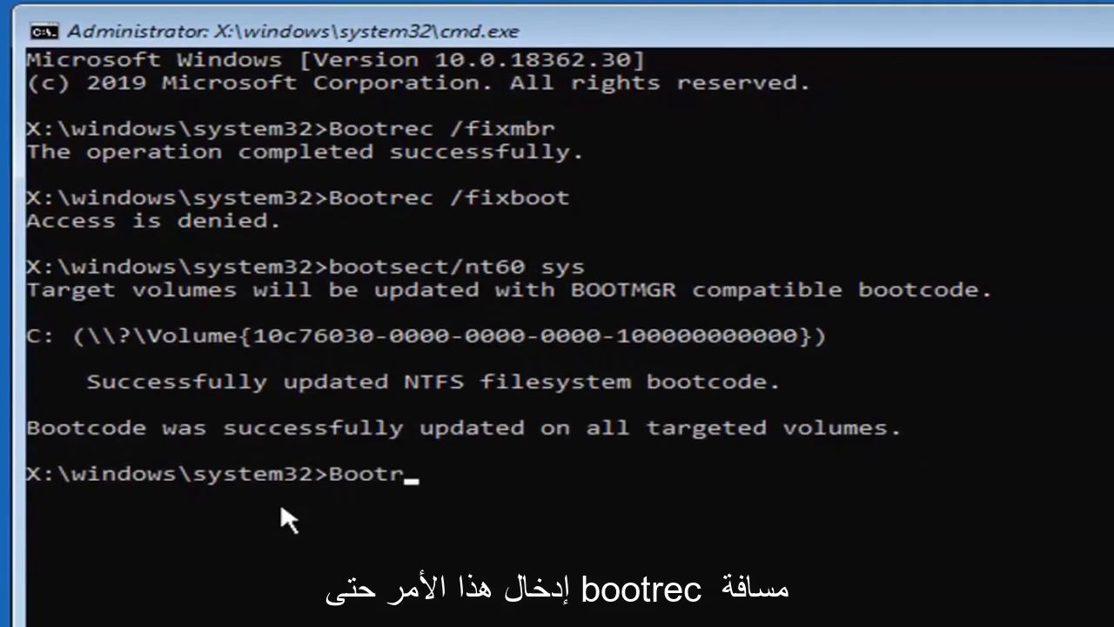
pyautogui.write('ec')
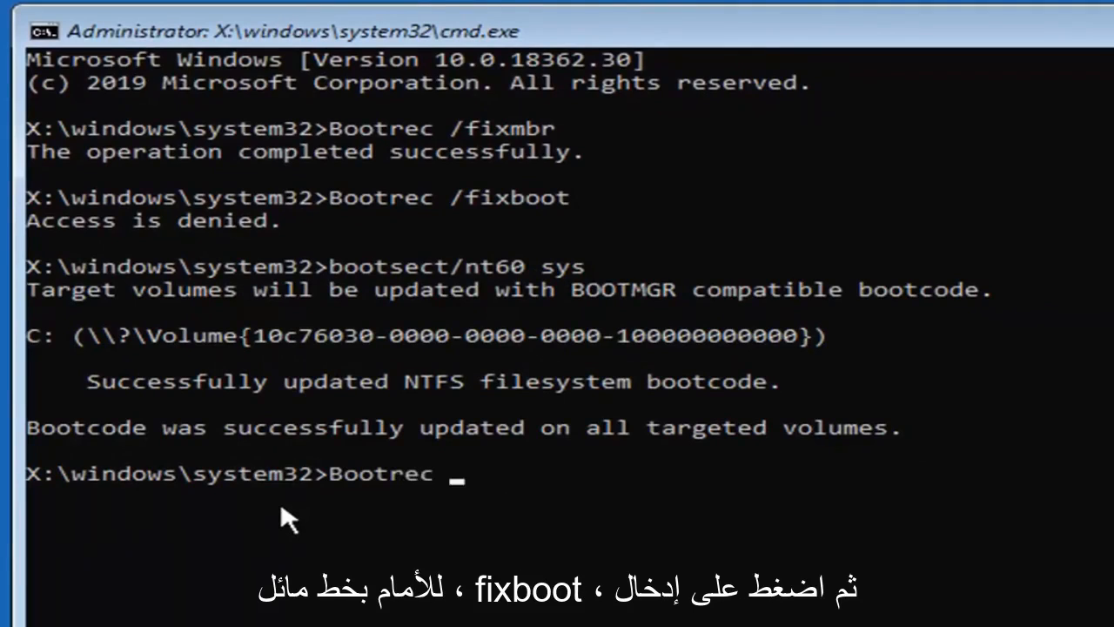
pyautogui.write('/fis')
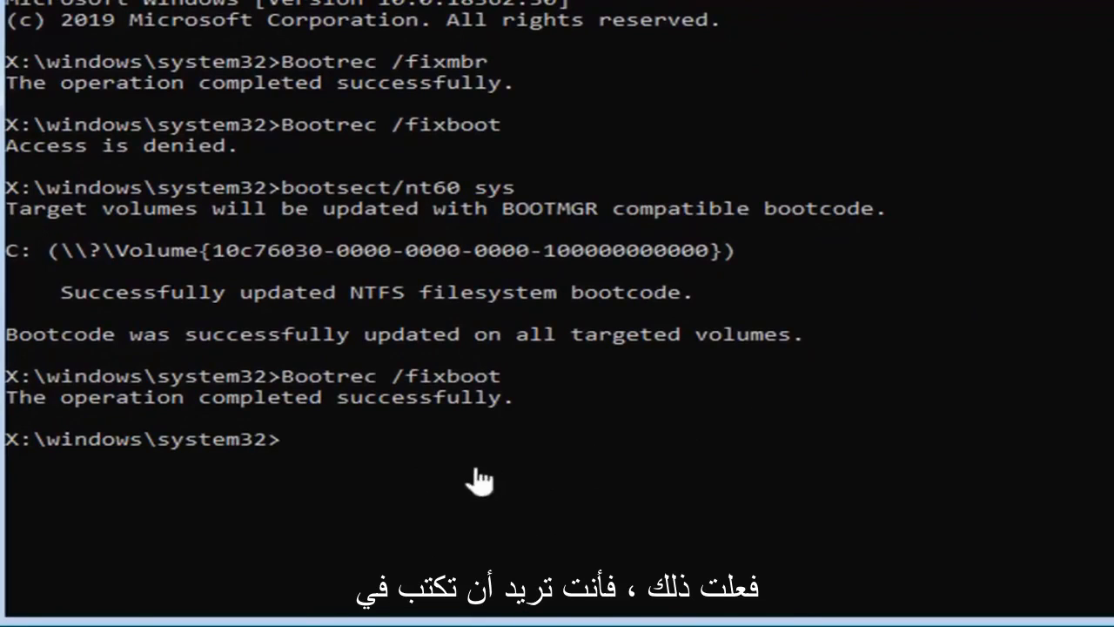
pyautogui.write('bcded')
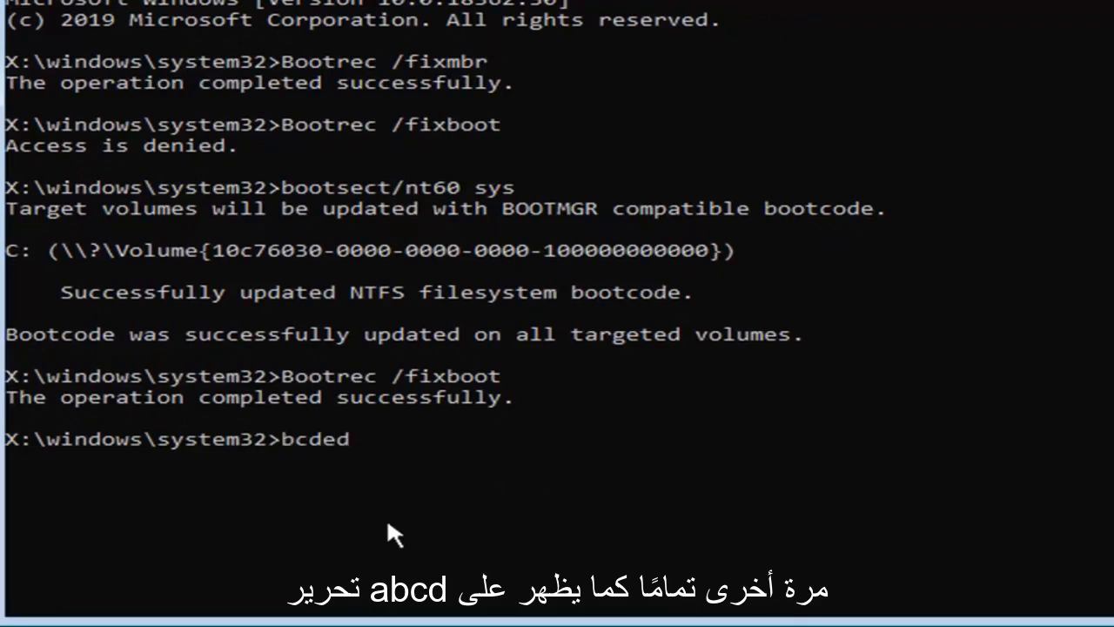
# Export the BCD store to c:\bcdbackup with bcdedit /export.
pyautogui.write('it')
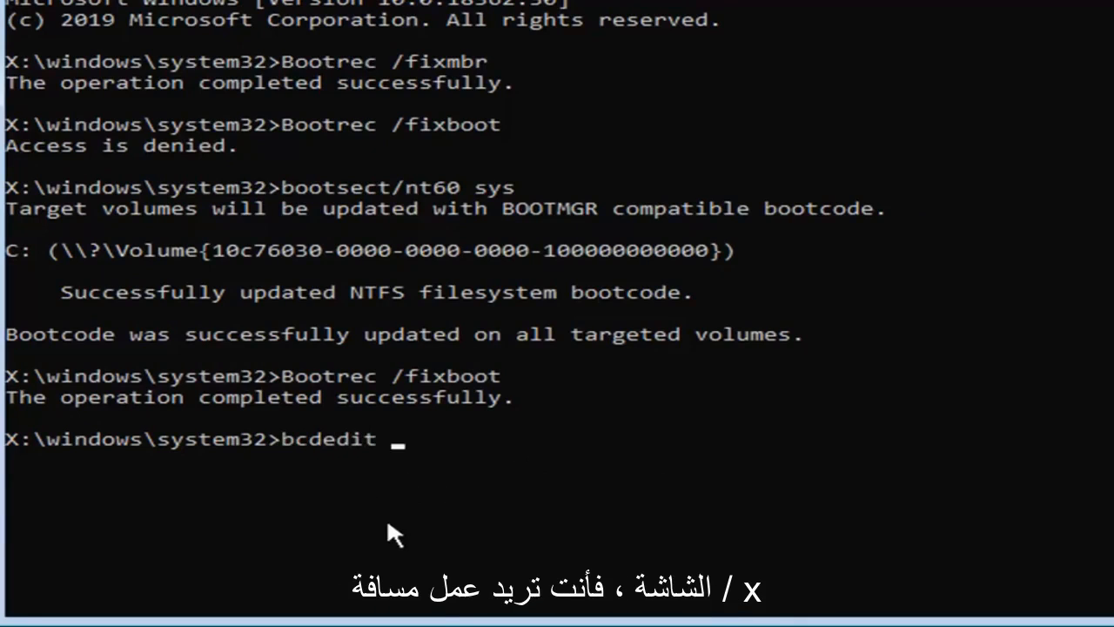
pyautogui.write('/')
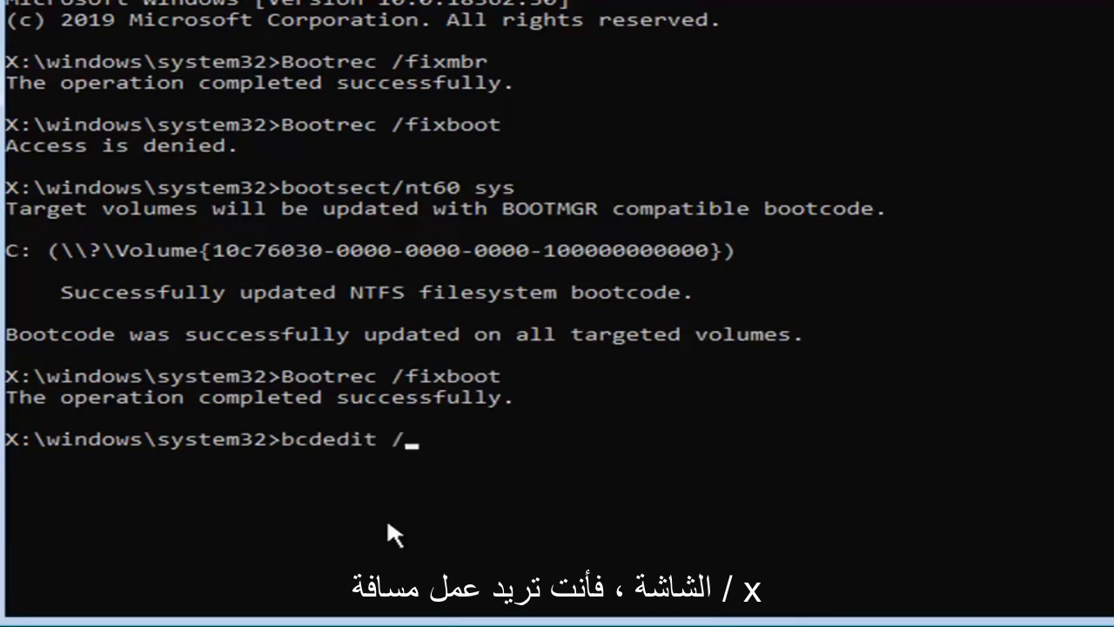
pyautogui.write('export')
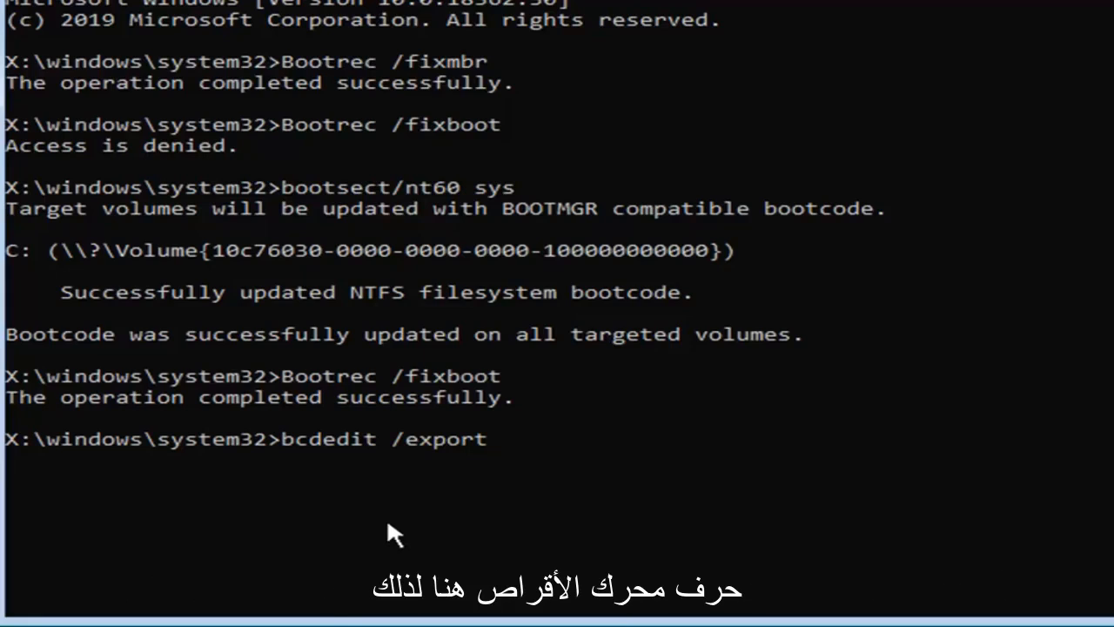
pyautogui.write('c')
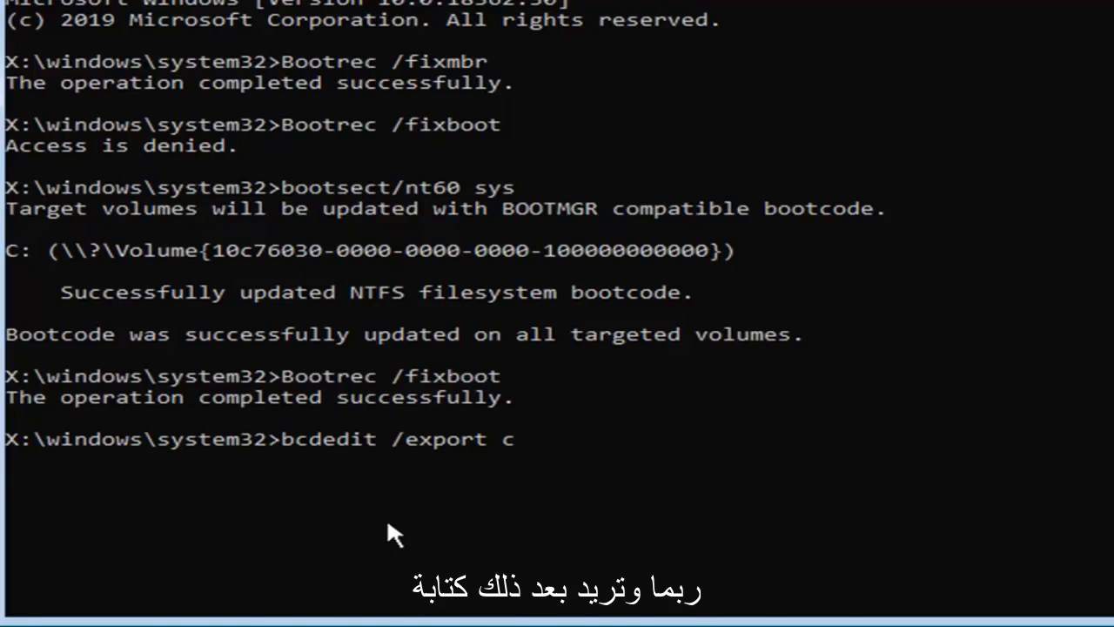
pyautogui.write(':')
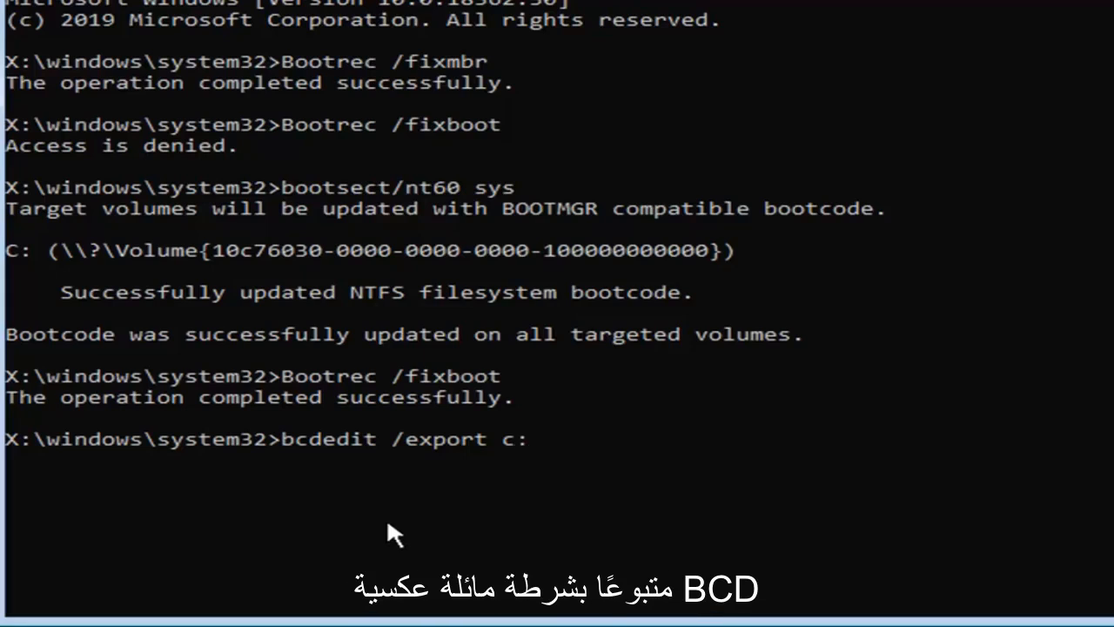
pyautogui.write('\\')
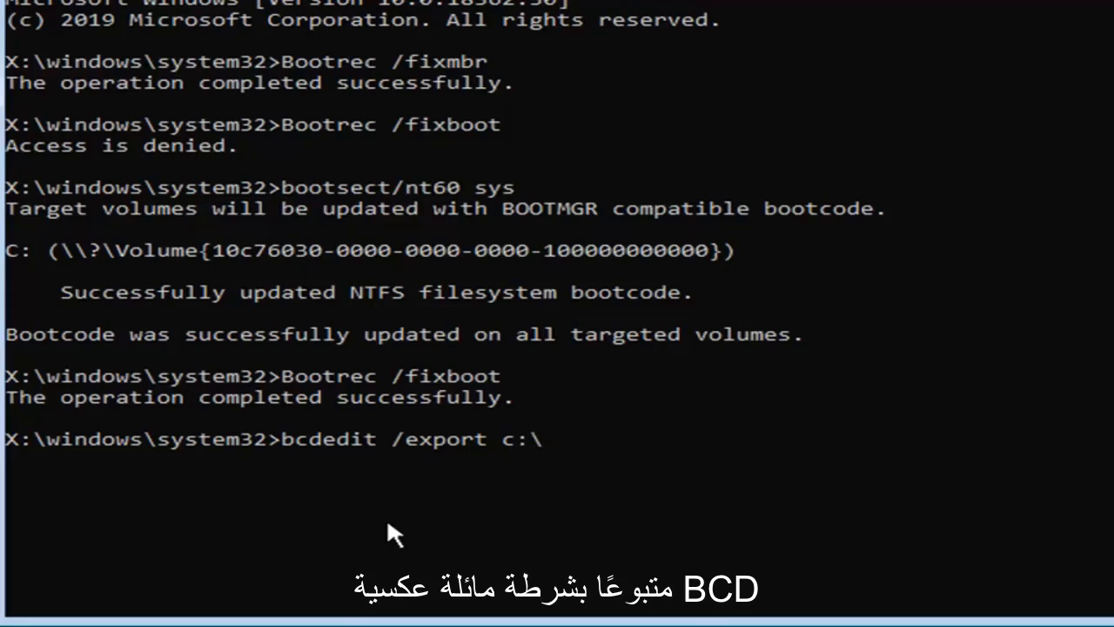
pyautogui.write('bcdbac')
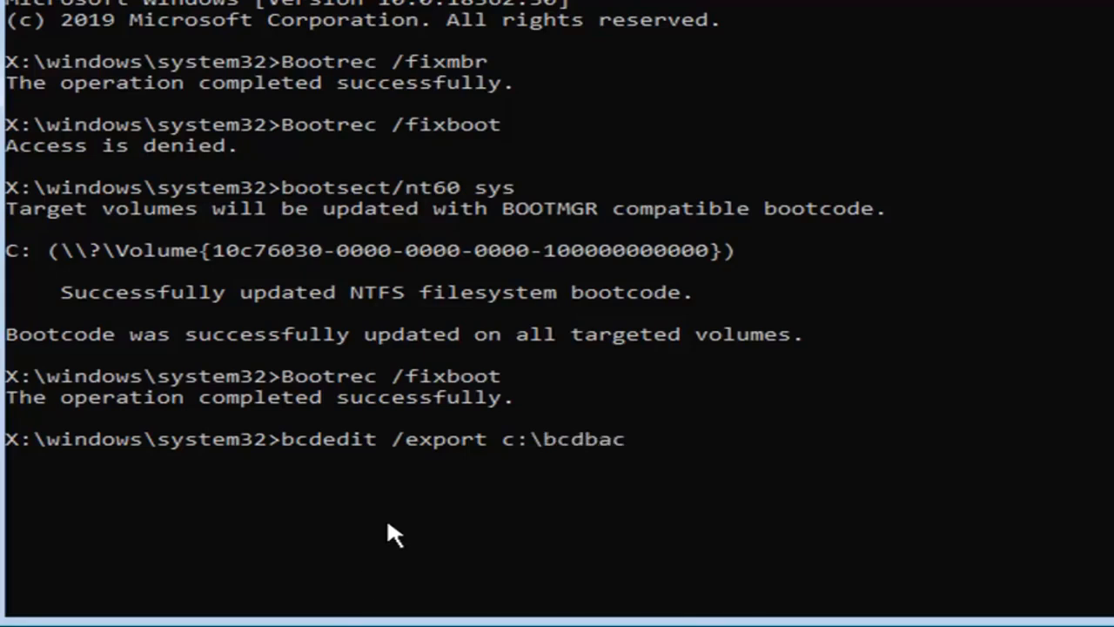
pyautogui.write('kup')
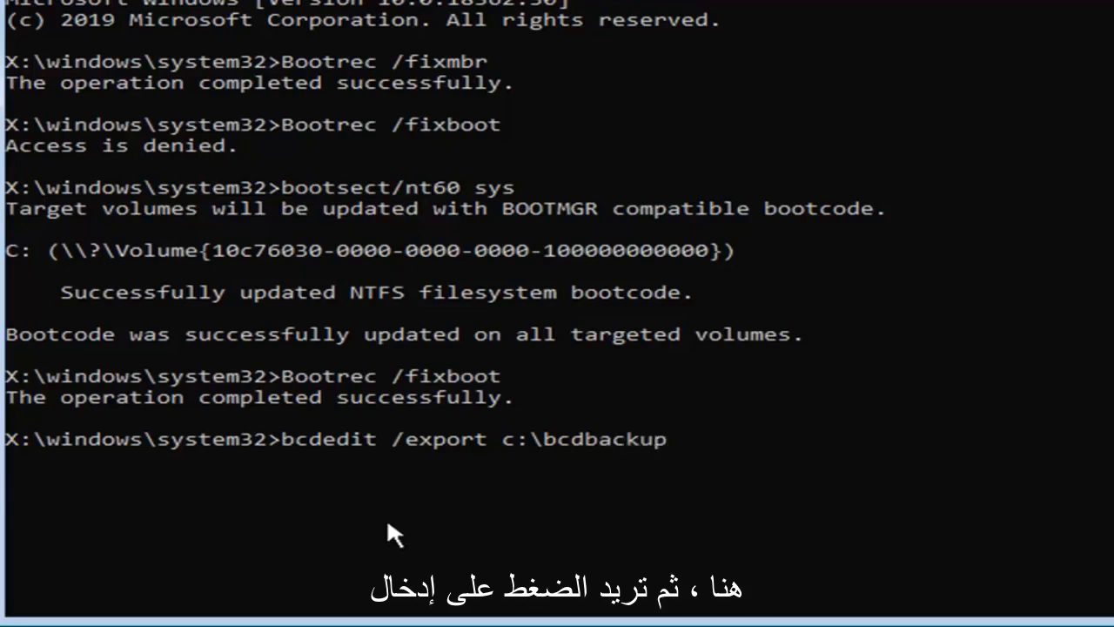
pyautogui.press('enter')
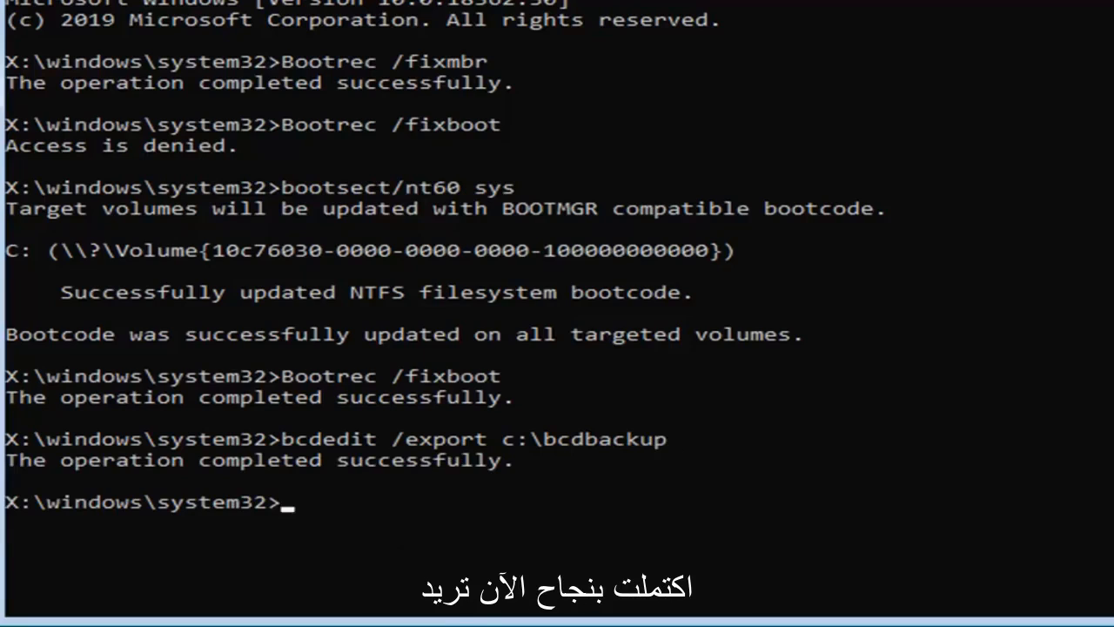
pyautogui.moveTo(415, 518)
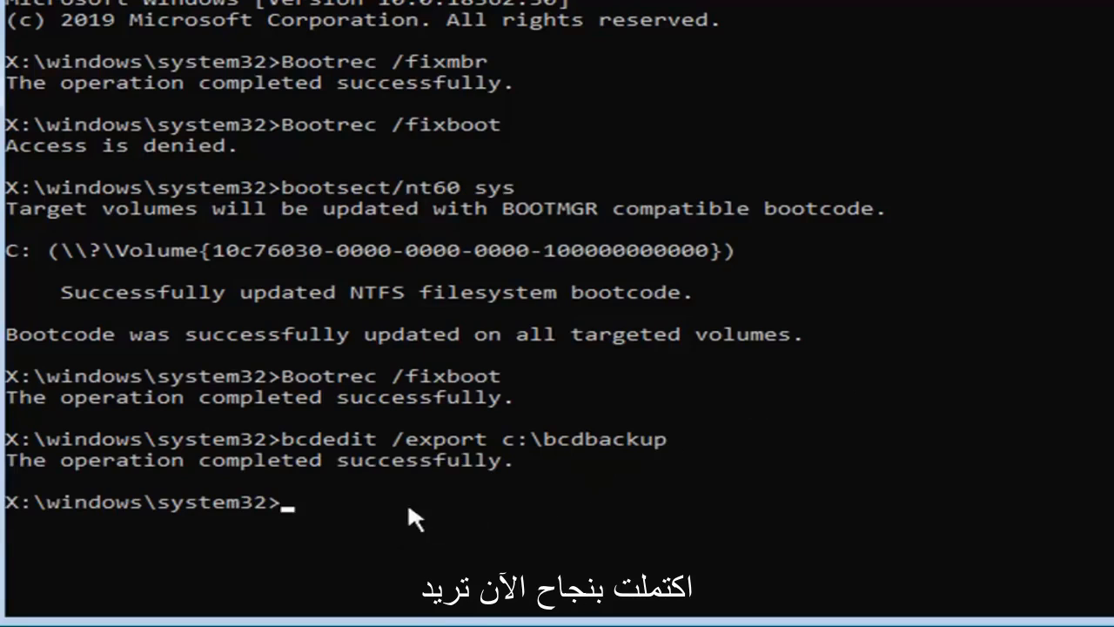
# Run attrib c:\boot\bcd -h -r -s on the BCD file.
pyautogui.write('att')
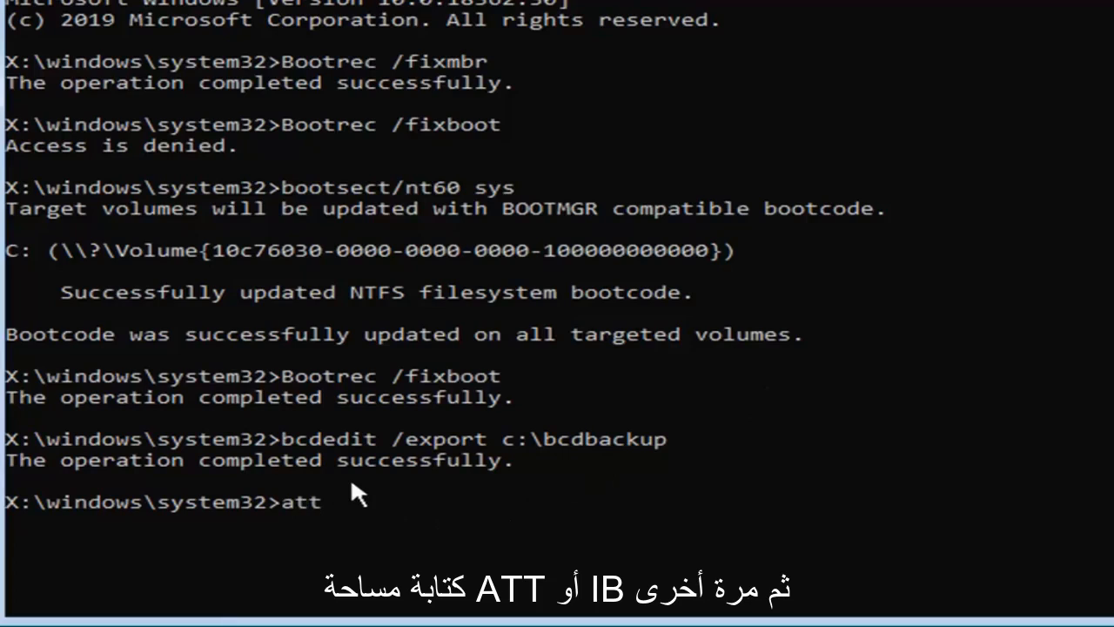
pyautogui.write('rib')
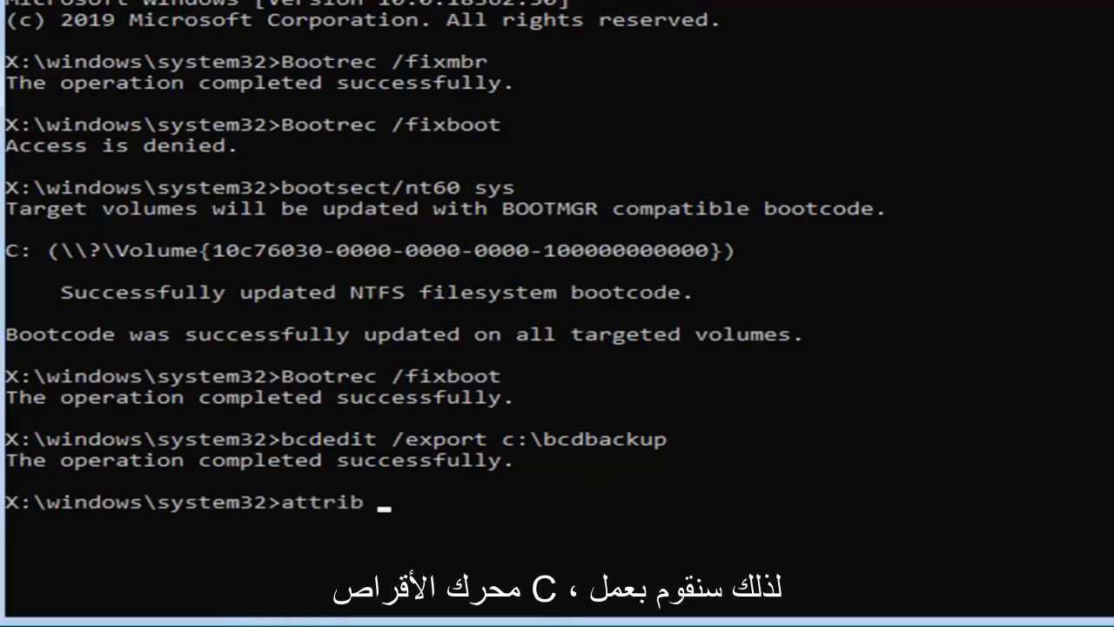
pyautogui.write('c')
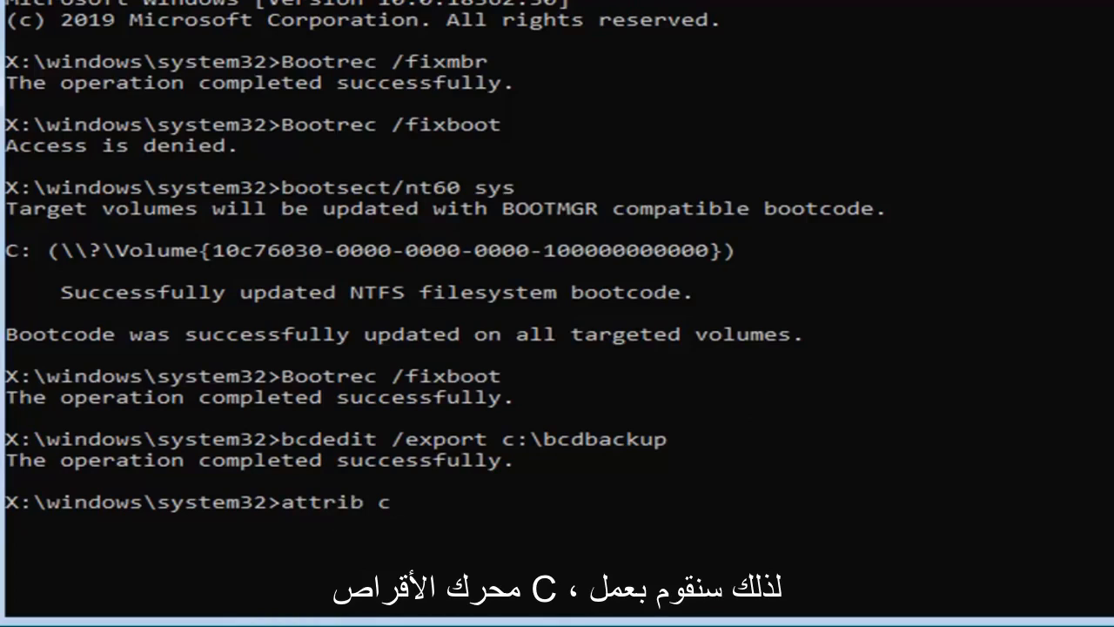
pyautogui.write(':\\')
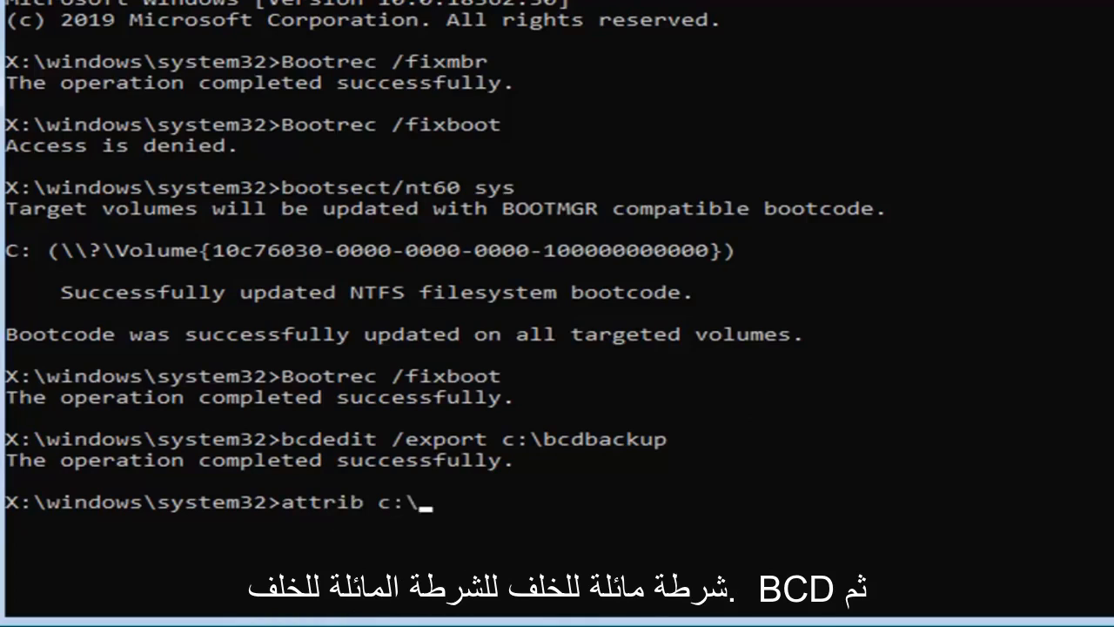
pyautogui.write('boot')
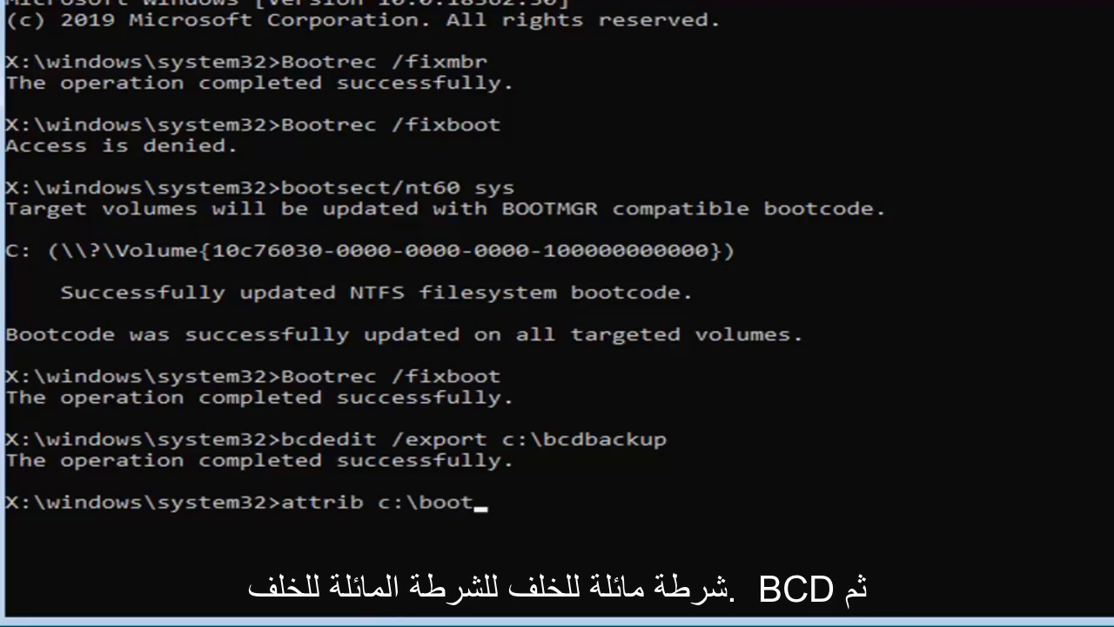
pyautogui.write('\\bcd')
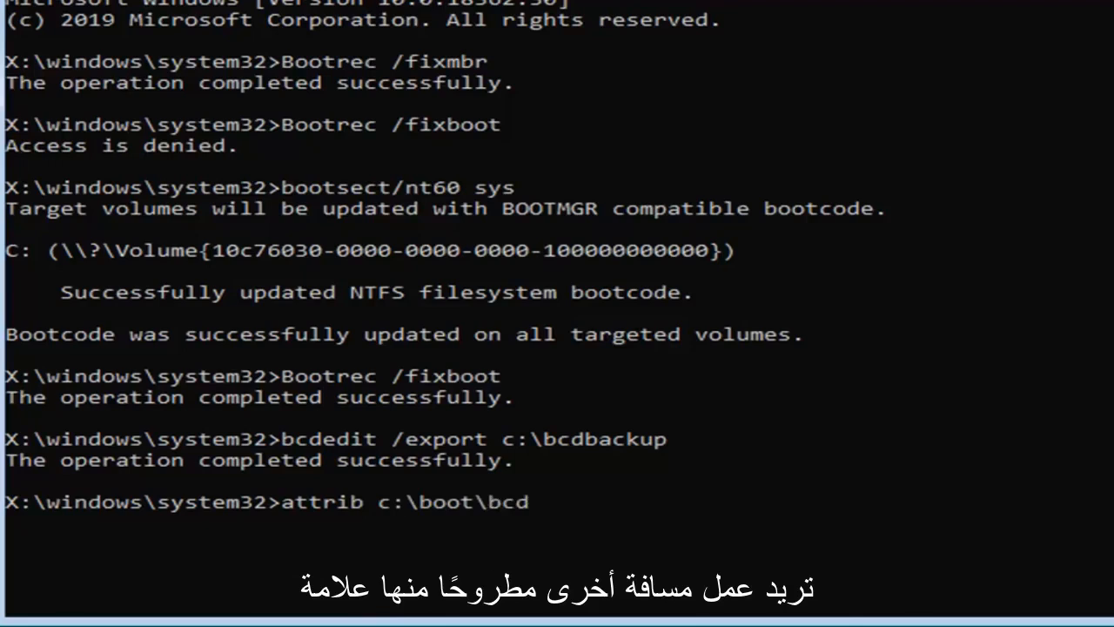
pyautogui.write('-h')
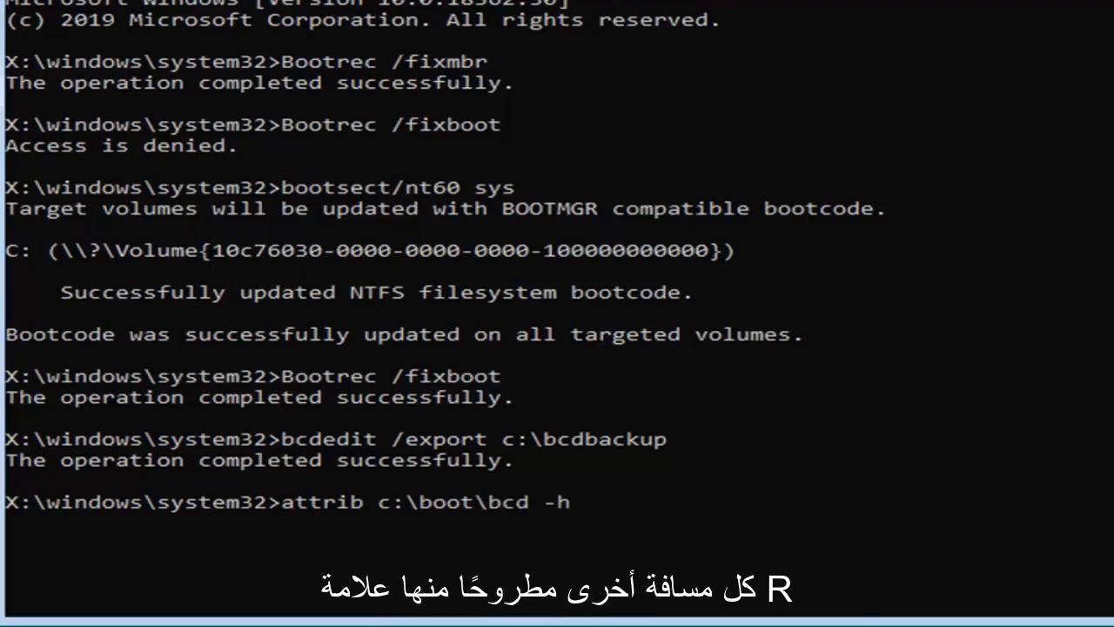
pyautogui.write('-')
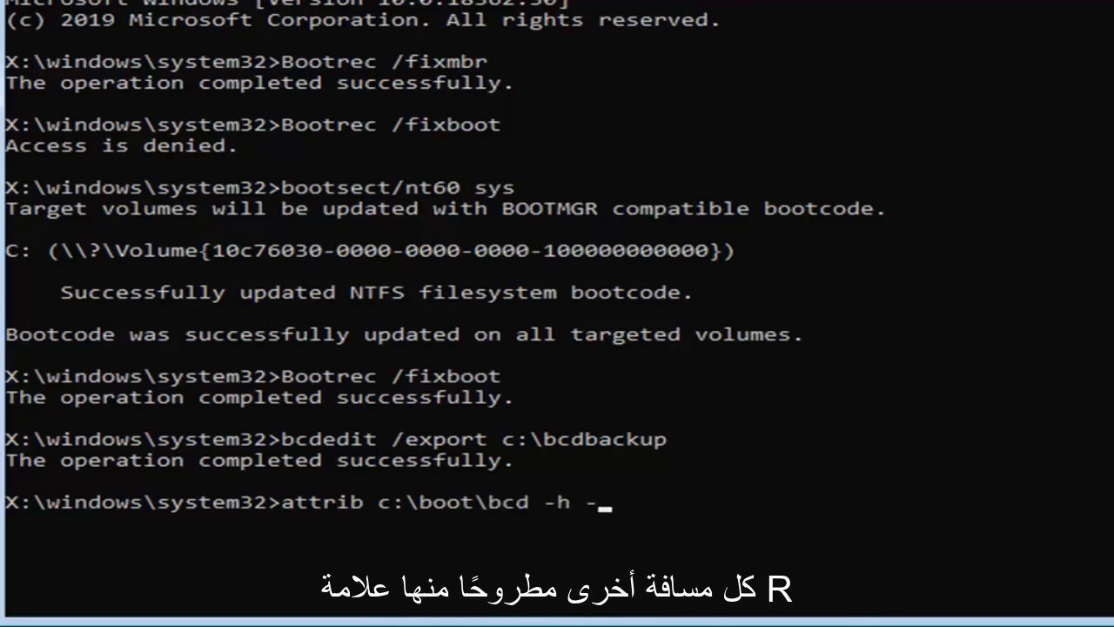
pyautogui.write('r')
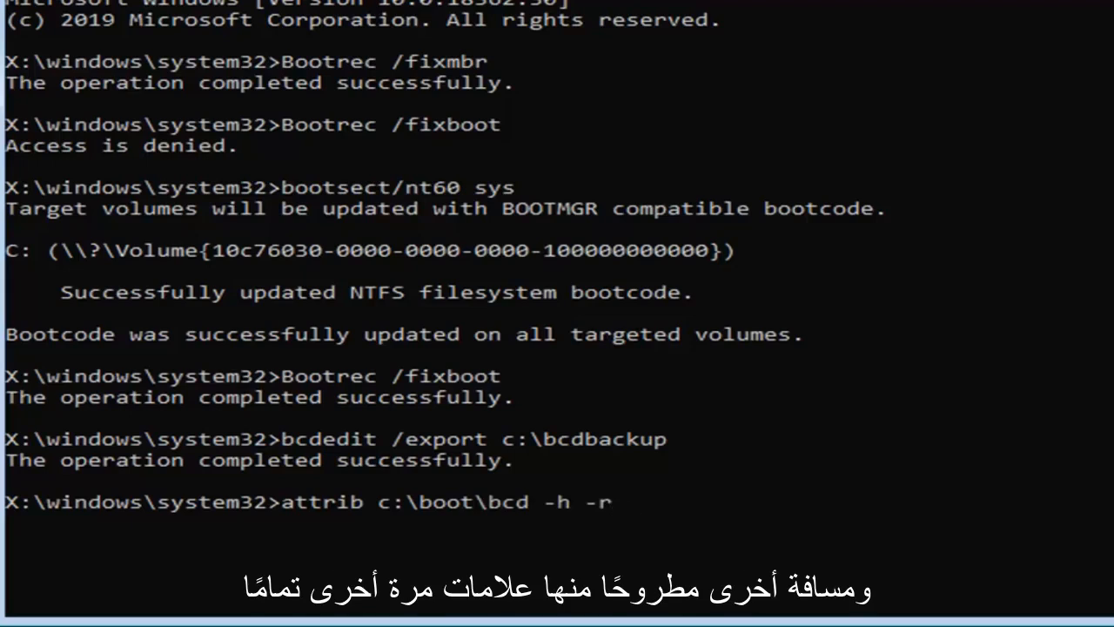
pyautogui.write('-s')
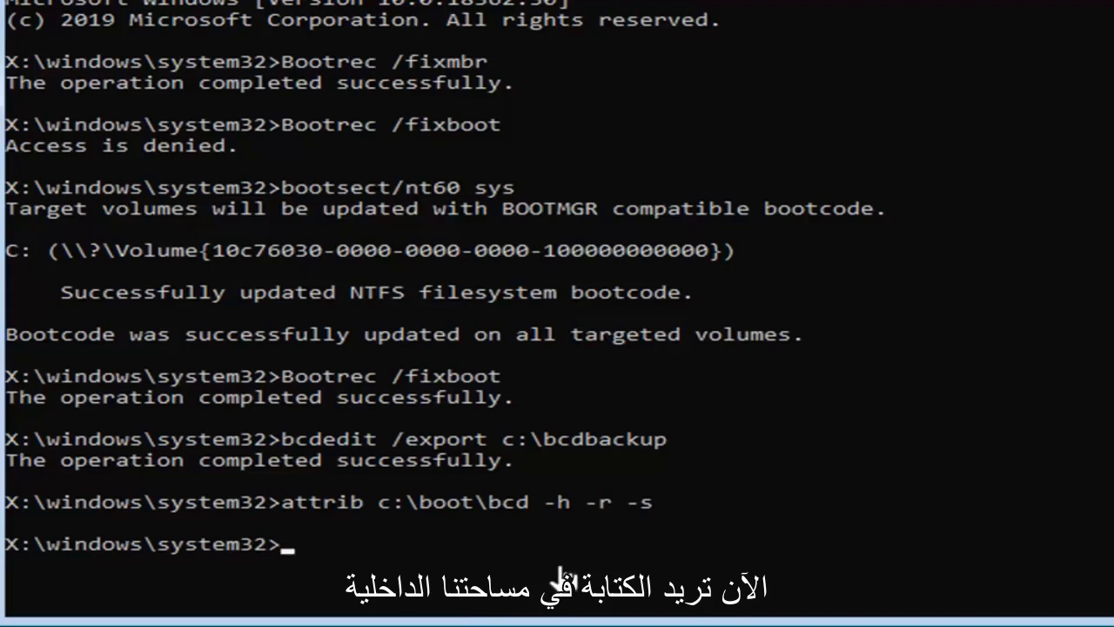
# Rename c:\boot\bcd to bcd.old with the ren command.
pyautogui.write('ren')
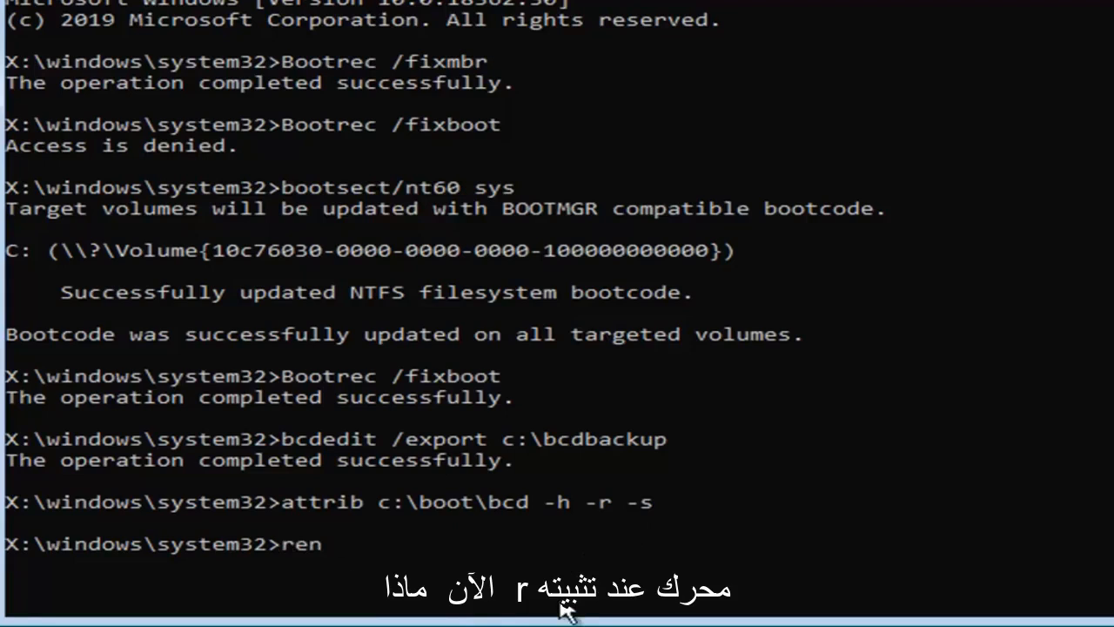
pyautogui.write('c:')
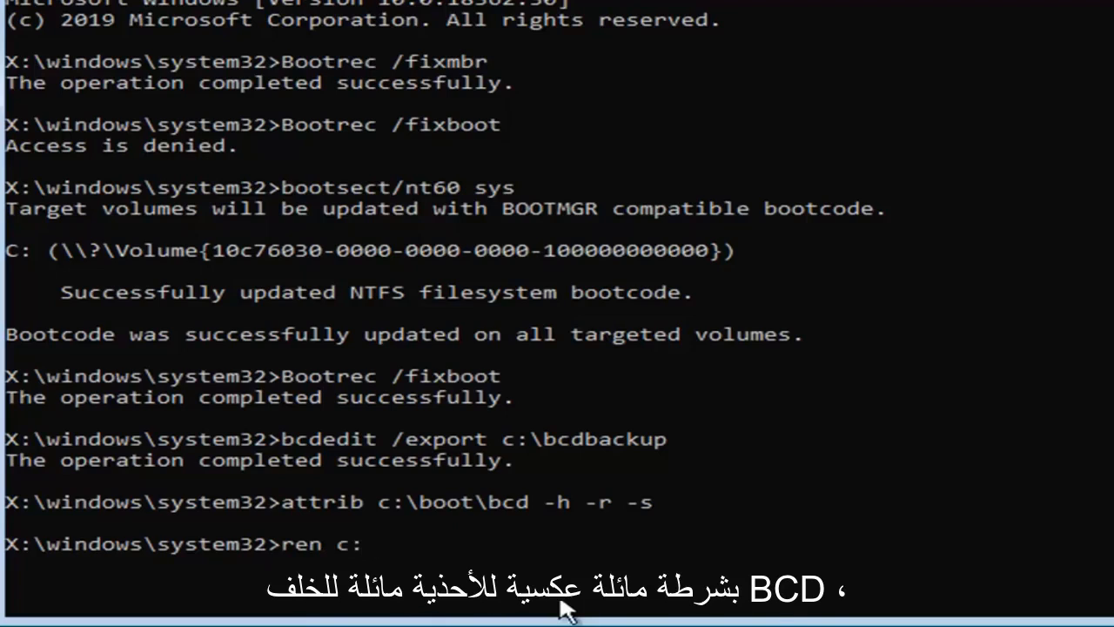
pyautogui.write('\\')
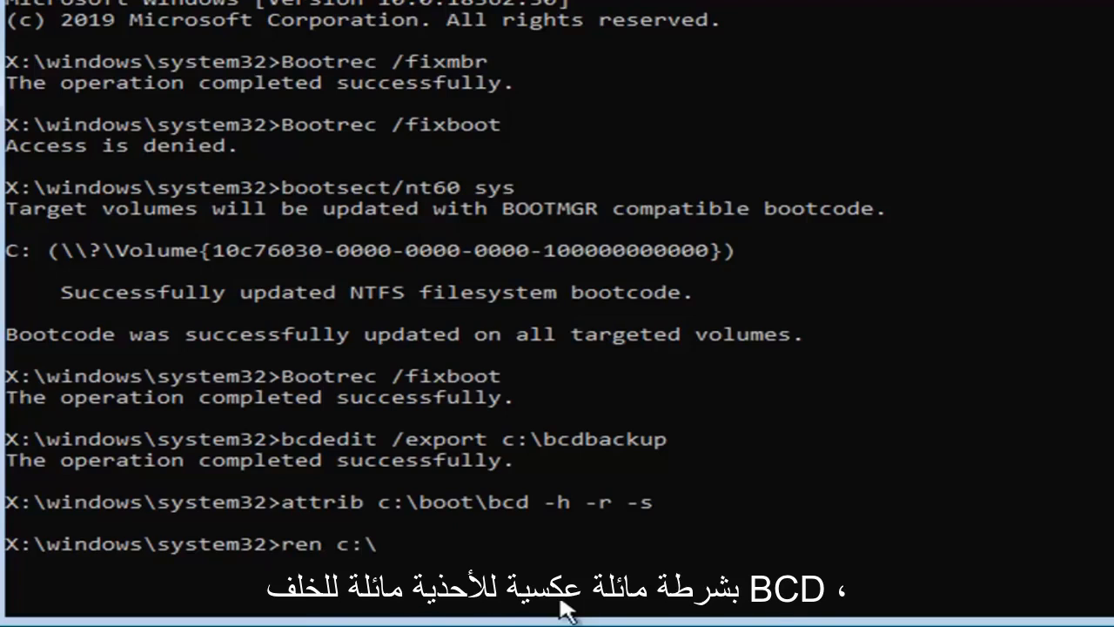
pyautogui.write('boot')
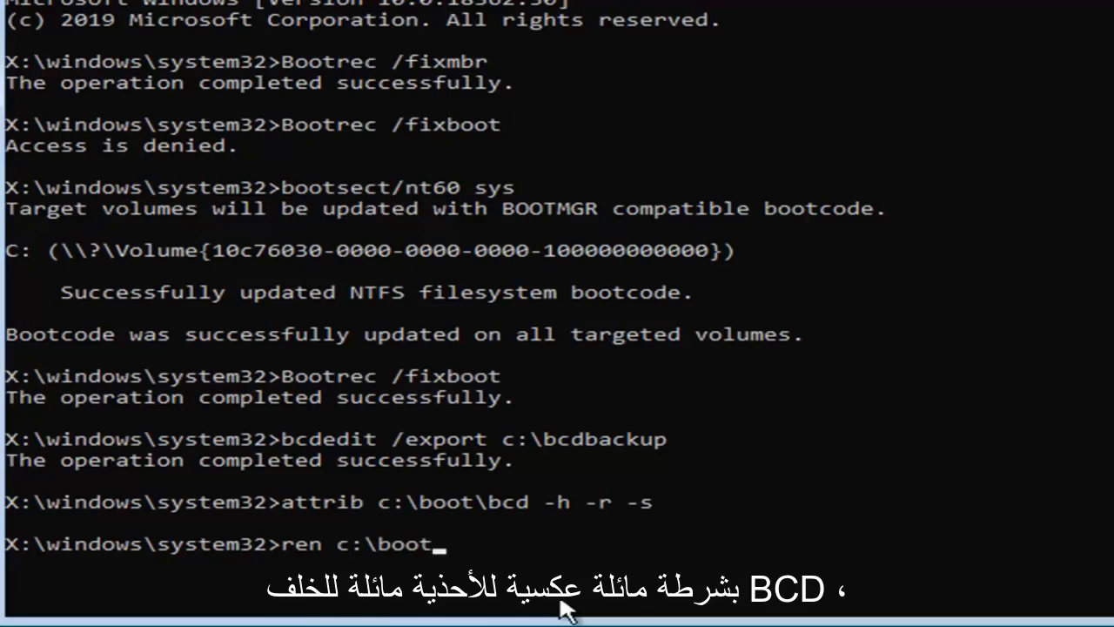
pyautogui.write('\\bcd bcd.old')
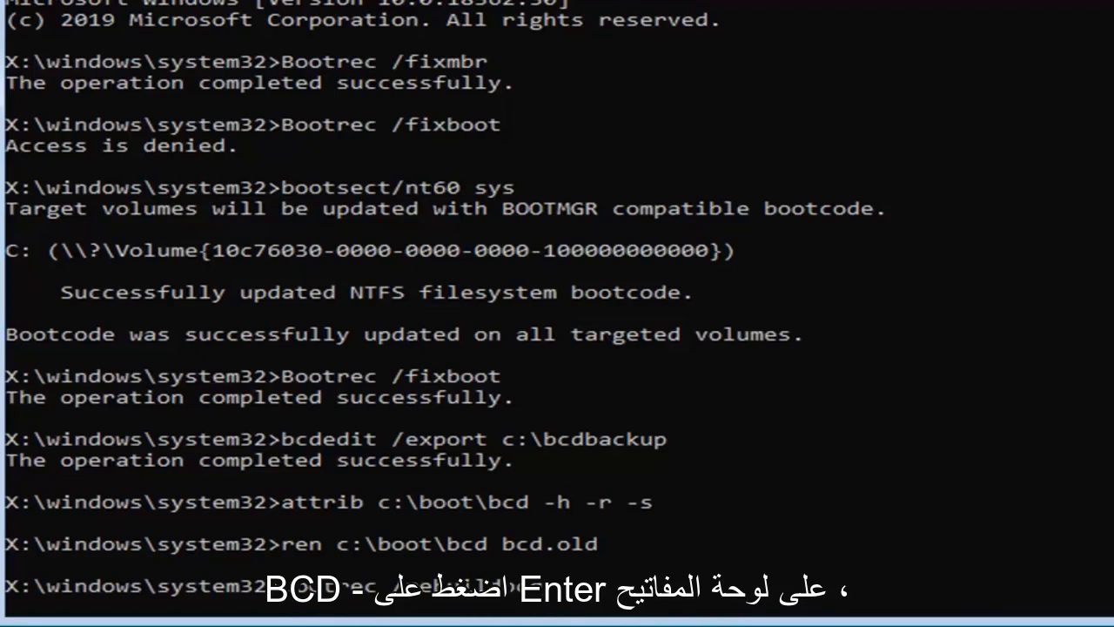
pyautogui.press('enter')
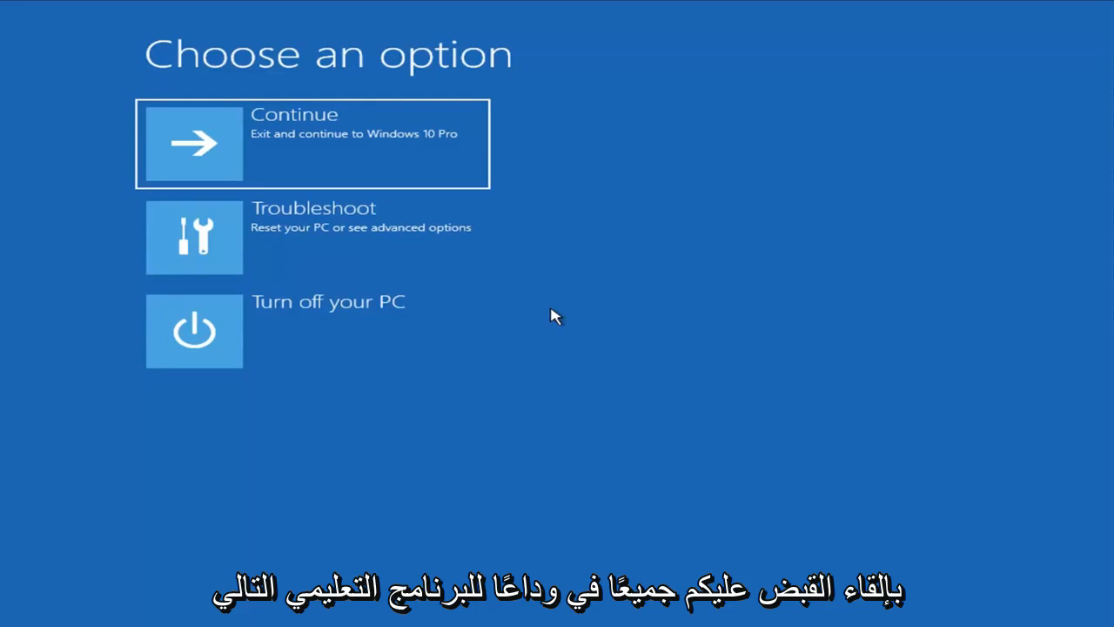
pyautogui.moveTo(613, 396)
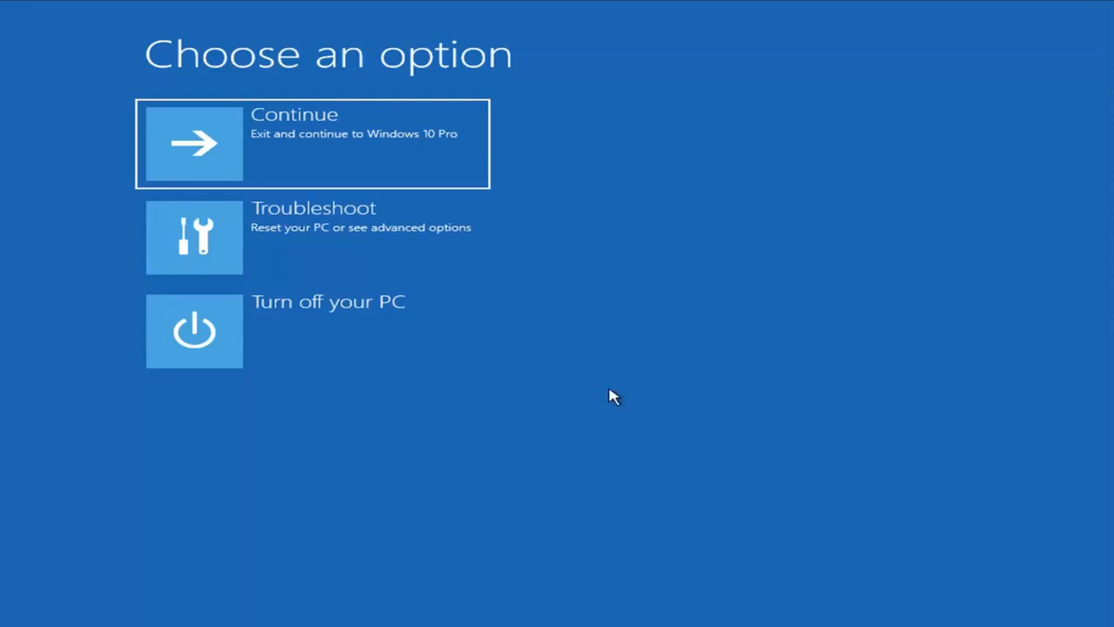